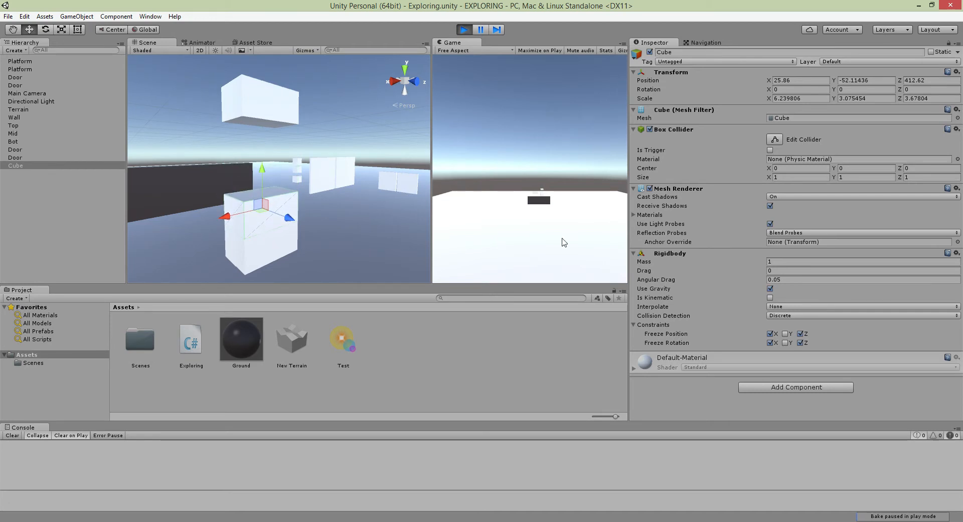
mouse_move(523, 188)
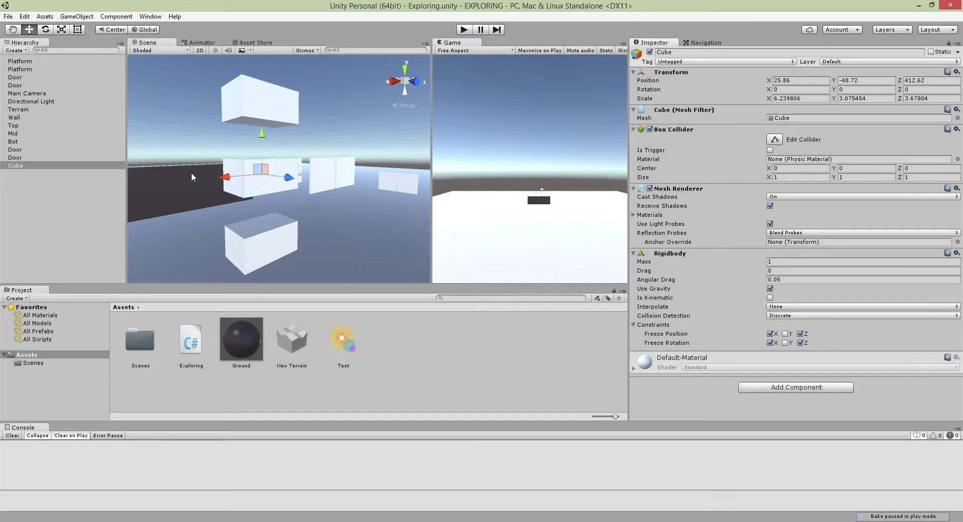
mouse_move(32, 54)
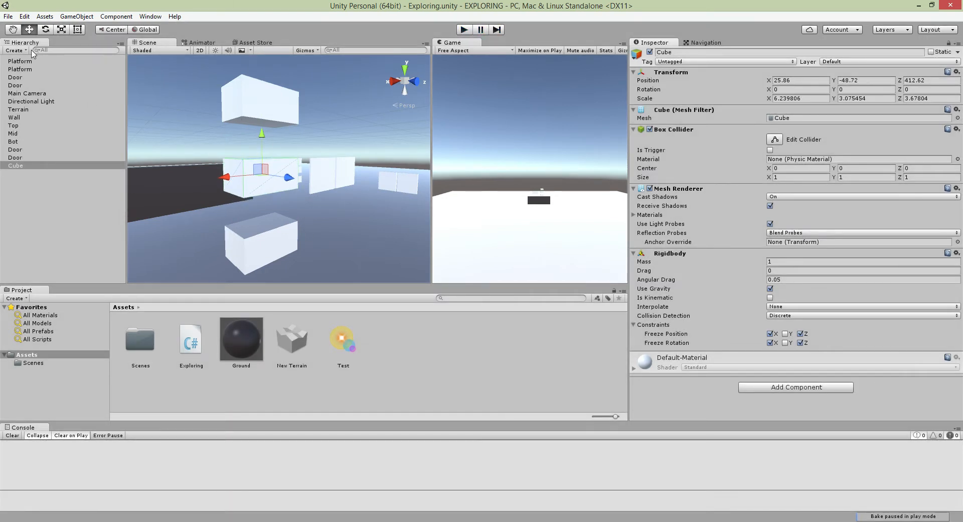
Step: Open the Physics project settings and interact with the running game view
click(24, 16)
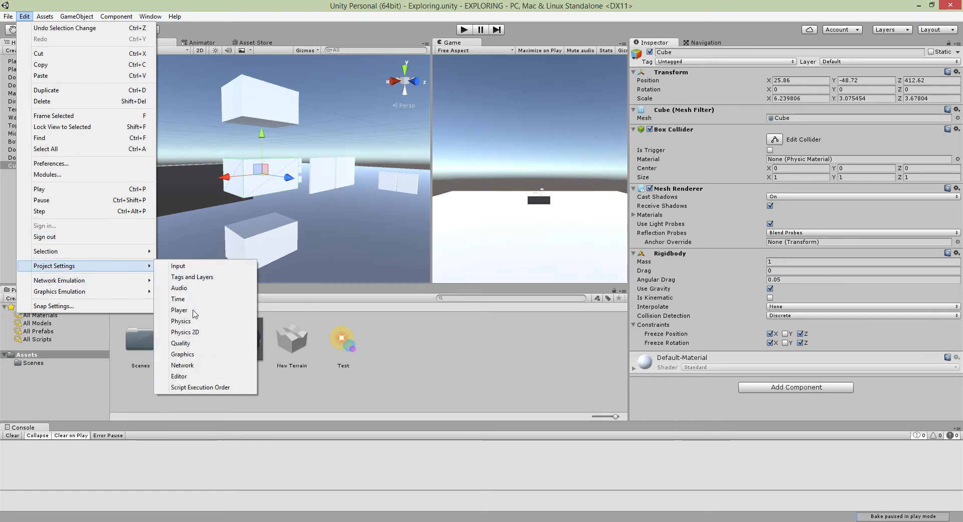
click(181, 320)
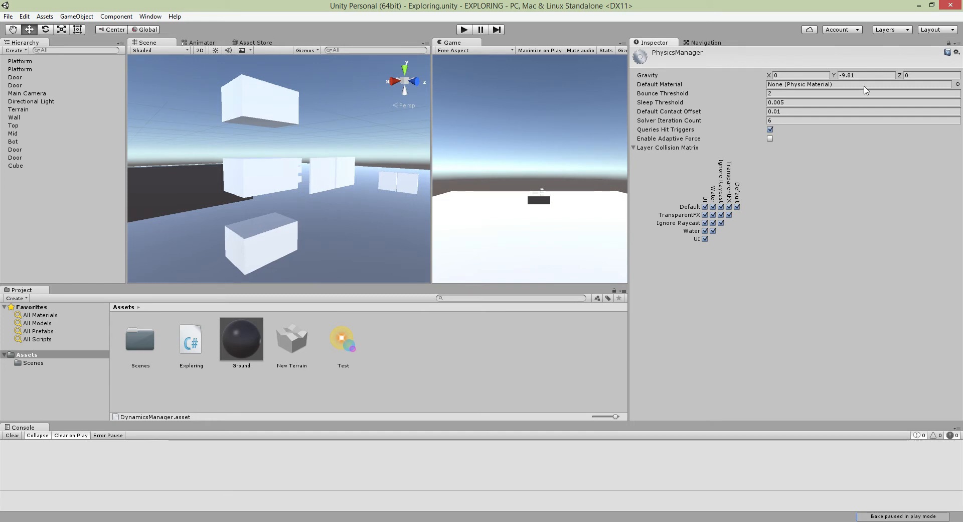
mouse_move(509, 70)
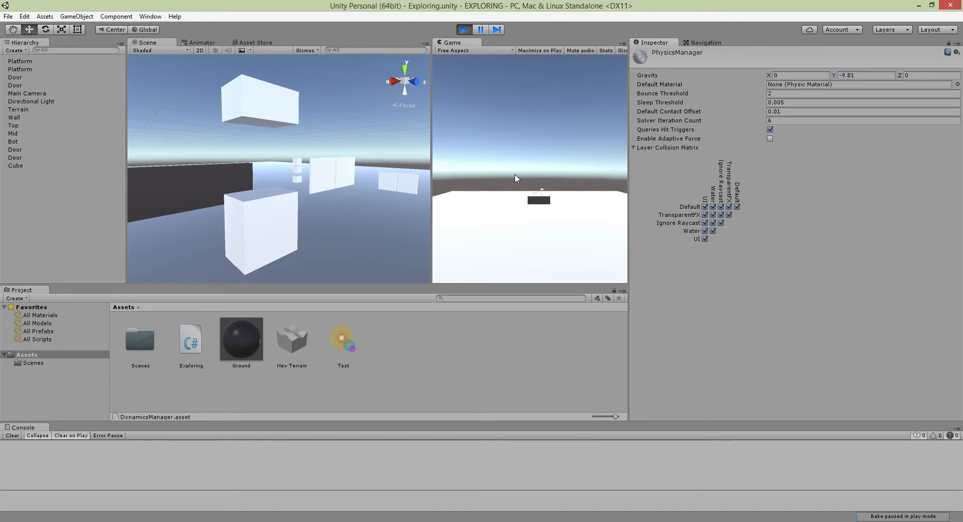
click(15, 166)
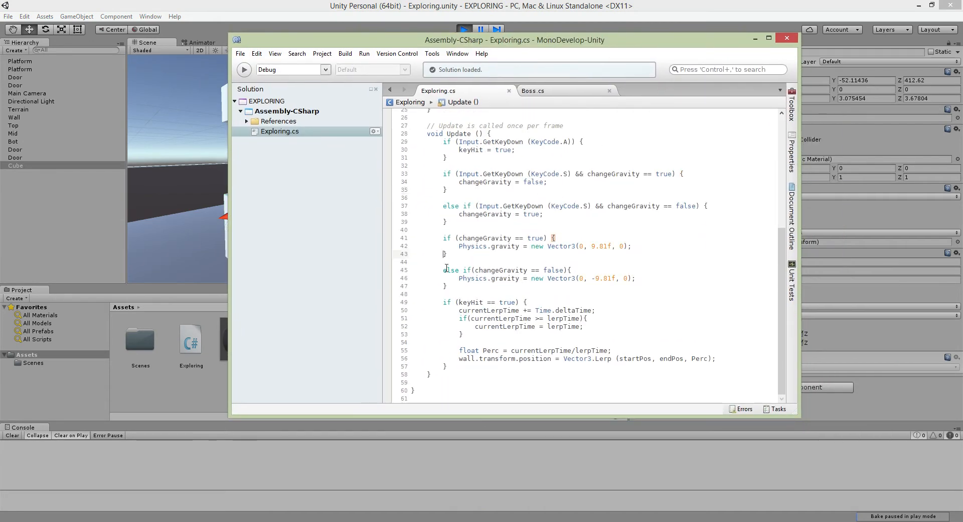
drag(443, 237, 447, 286)
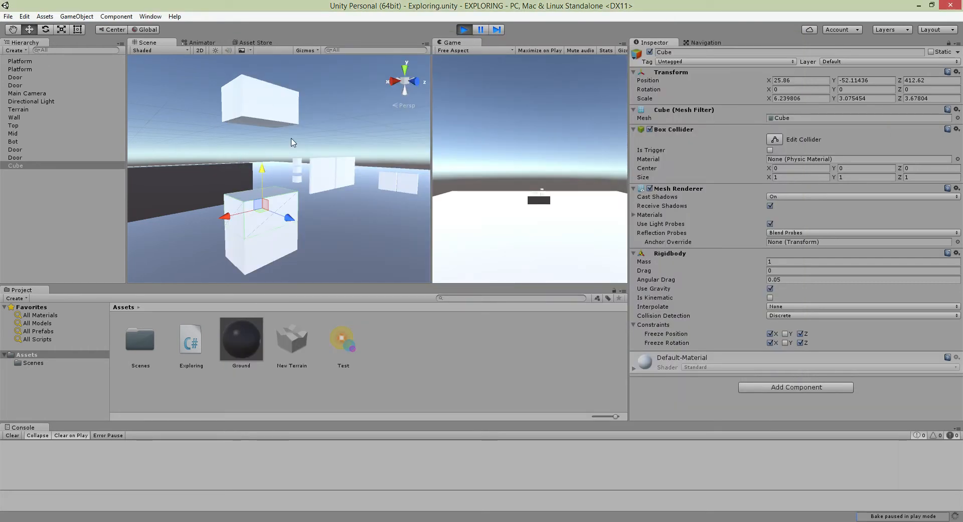
Step: Reopen the Physics settings and set gravity Y to -2
click(24, 16)
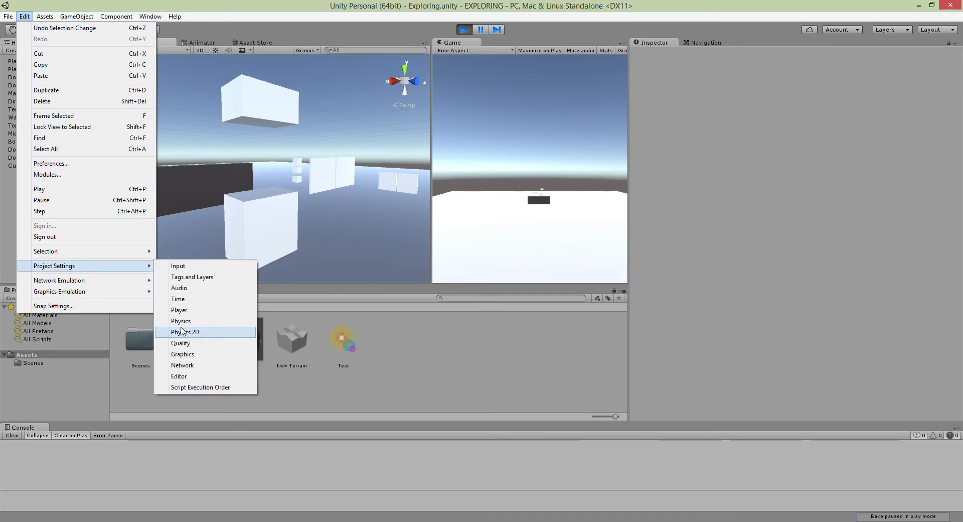
click(181, 320)
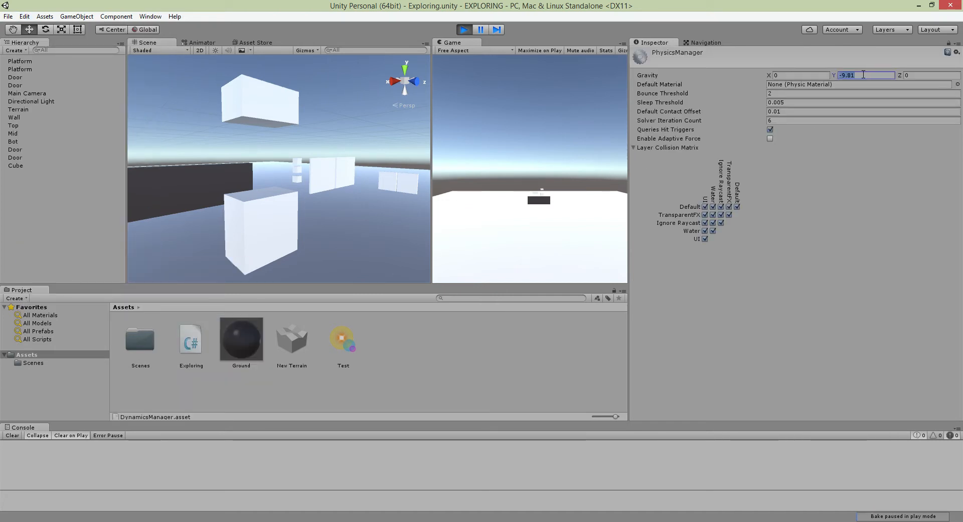
text(9)
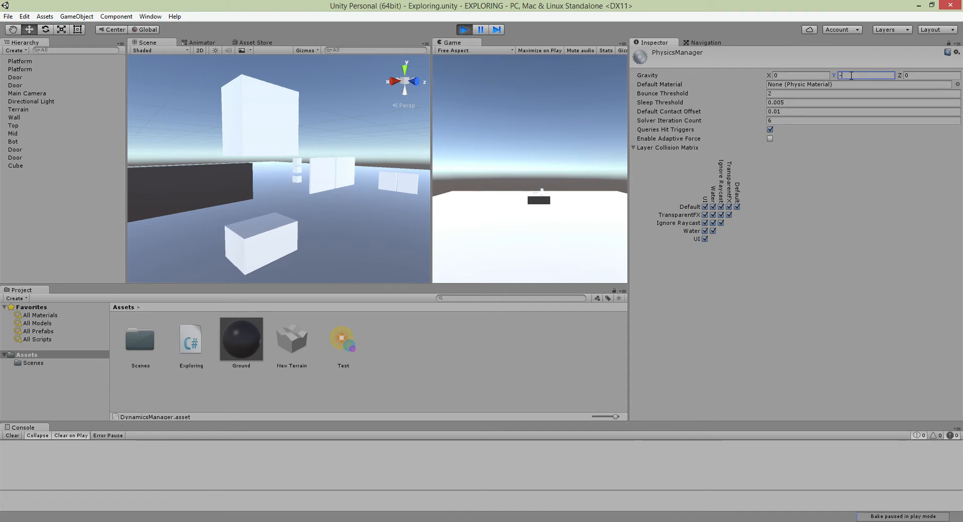
text(-2)
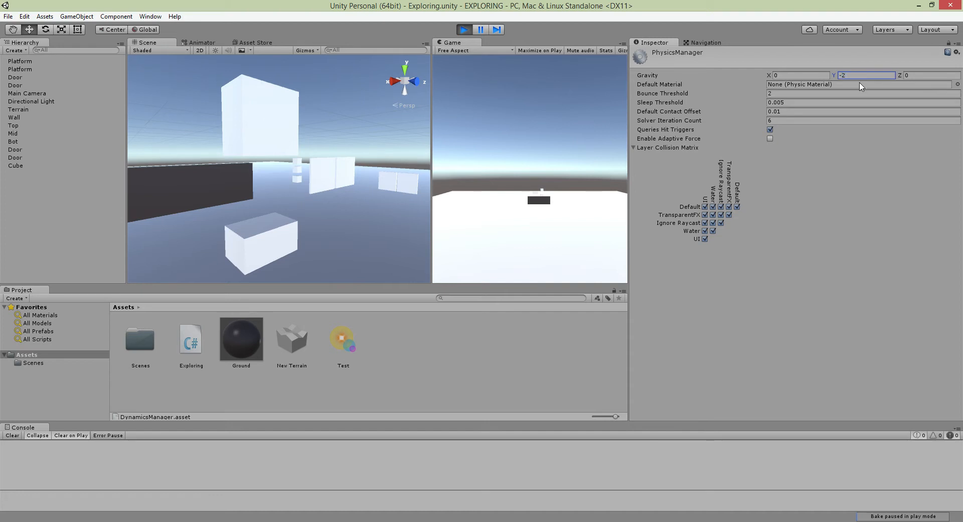
mouse_move(467, 109)
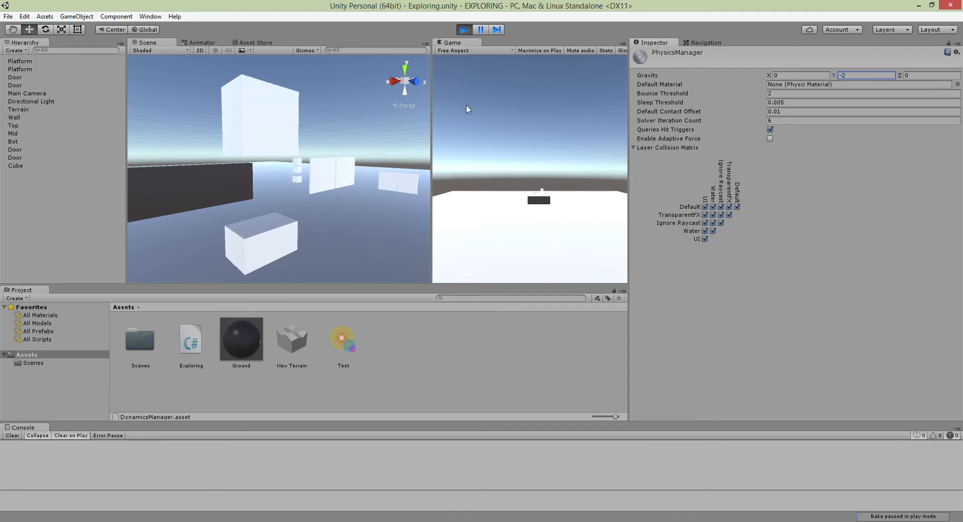
click(14, 165)
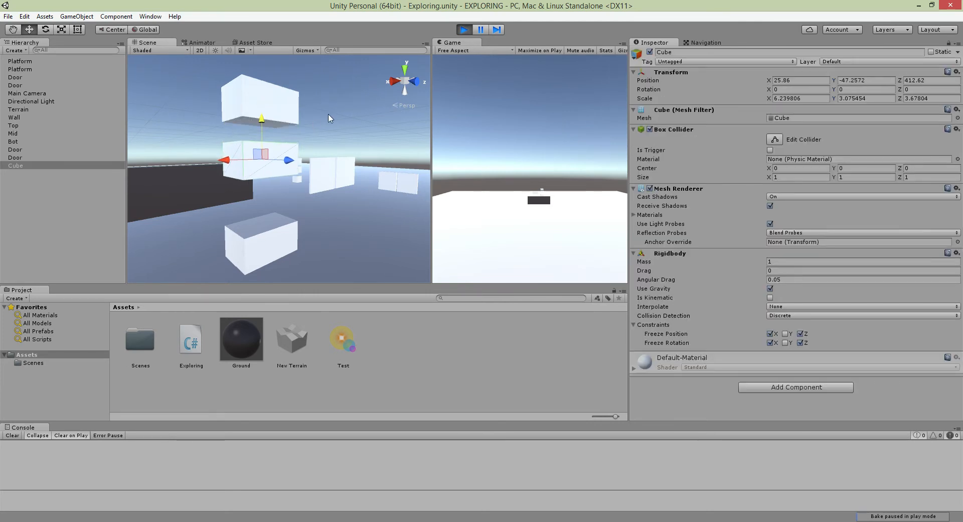
Step: Reopen the Physics settings and commit a sideways gravity X of 5
click(8, 16)
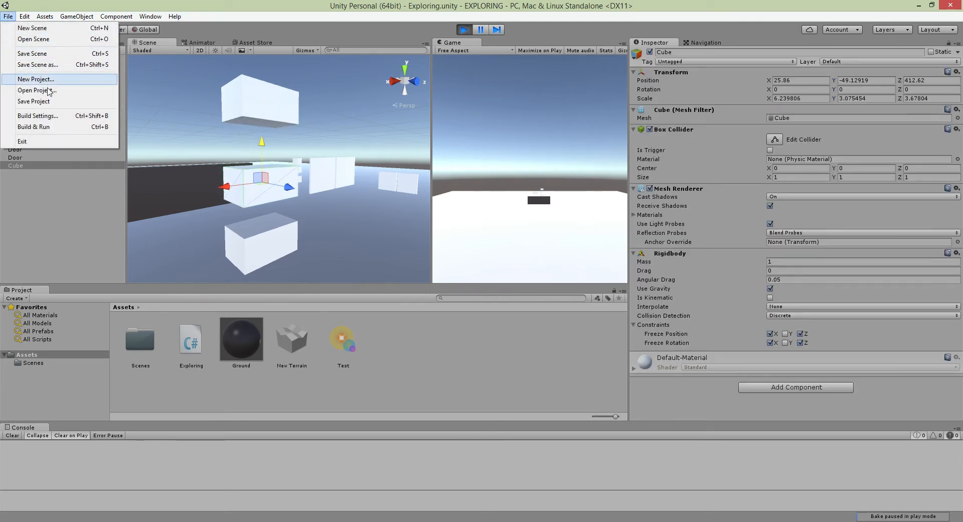
click(25, 16)
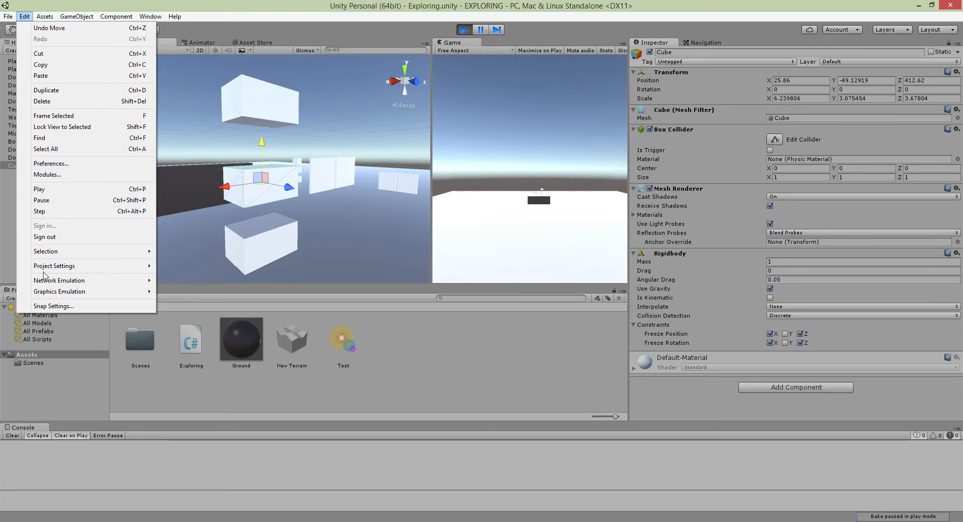
click(54, 265)
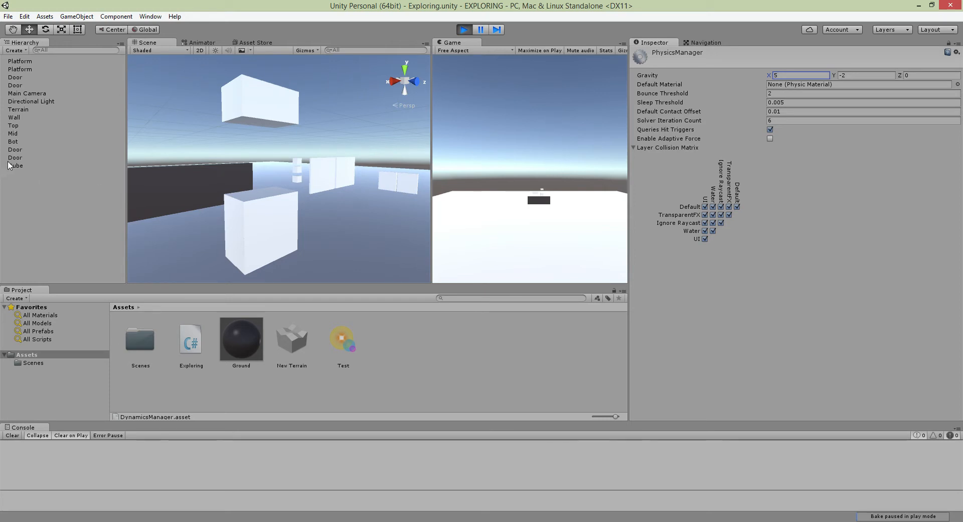
click(14, 165)
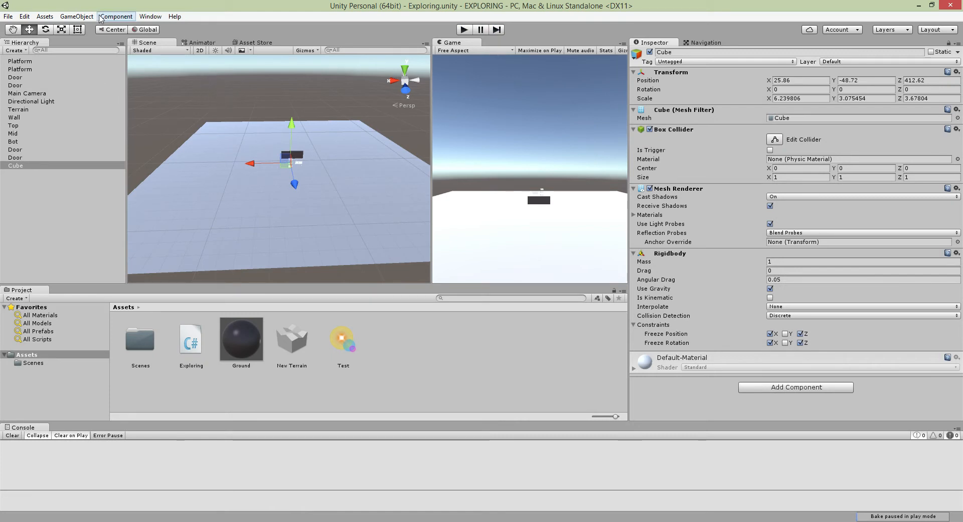
Step: Reopen Edit > Project Settings > Physics, with gravity Y back at -9.81
click(24, 16)
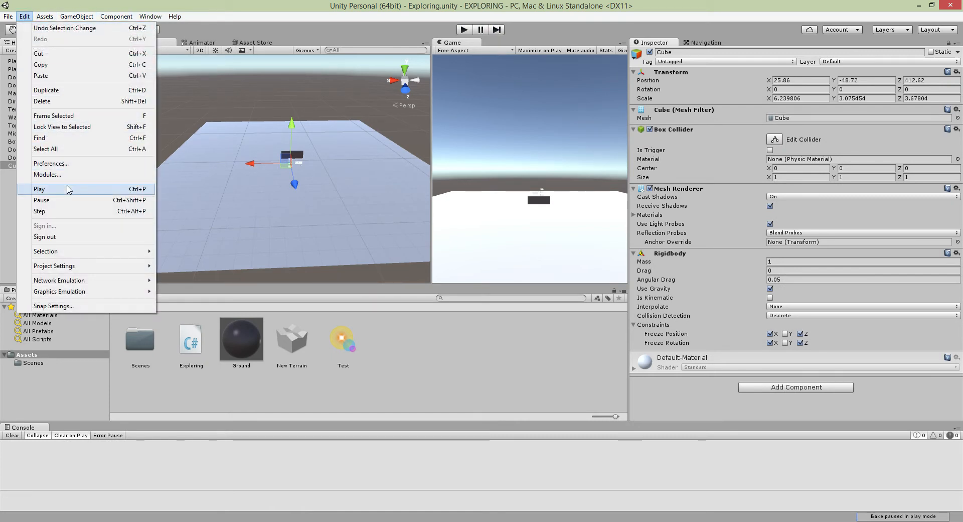
mouse_move(61, 265)
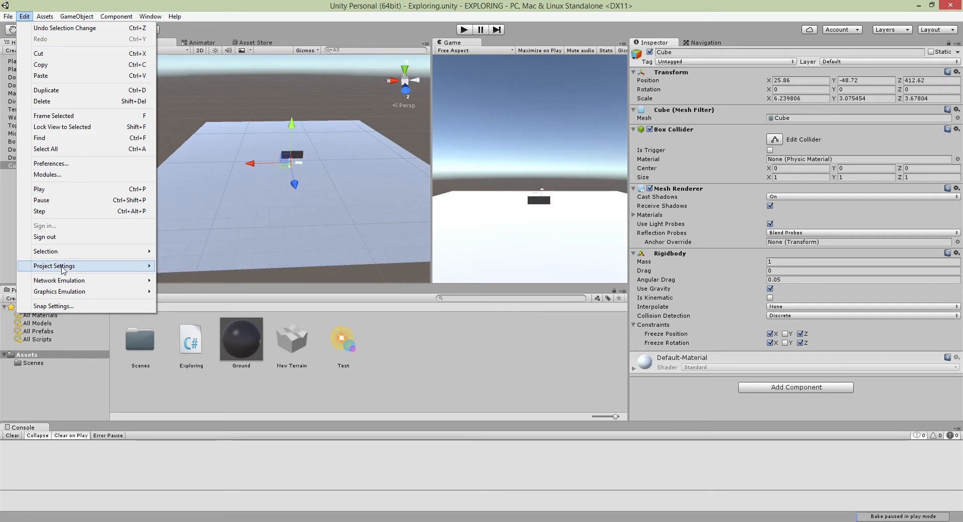
mouse_move(73, 265)
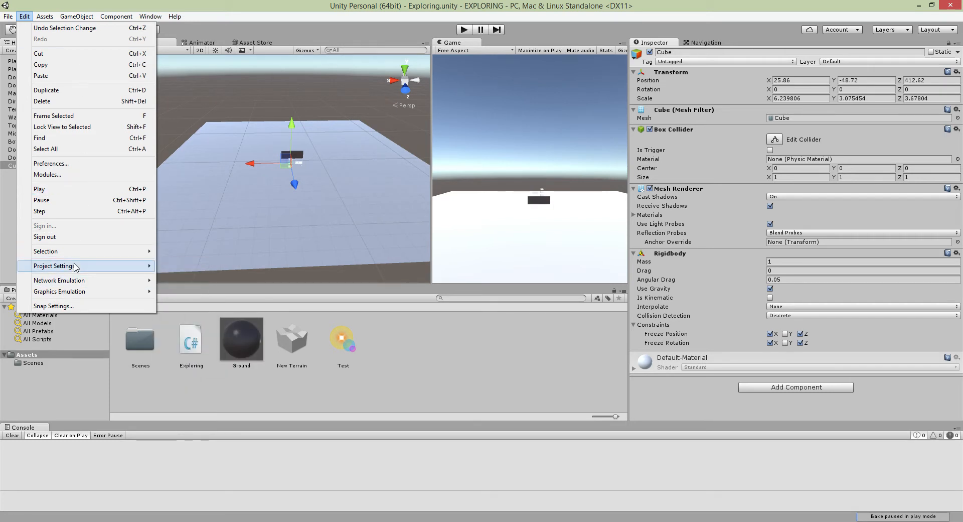
click(55, 265)
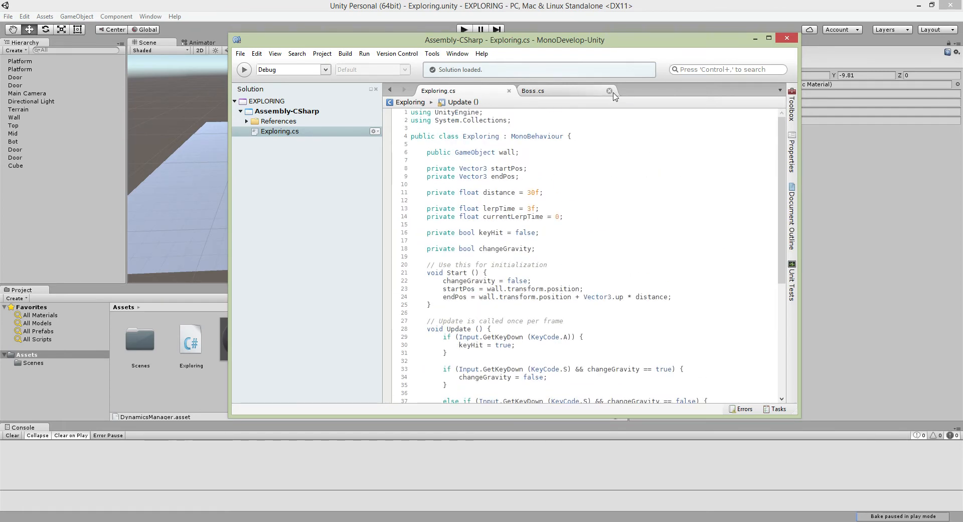
Step: Close Boss.cs and begin a 'private bool ChangeGravity' declaration in Exploring.cs
click(609, 90)
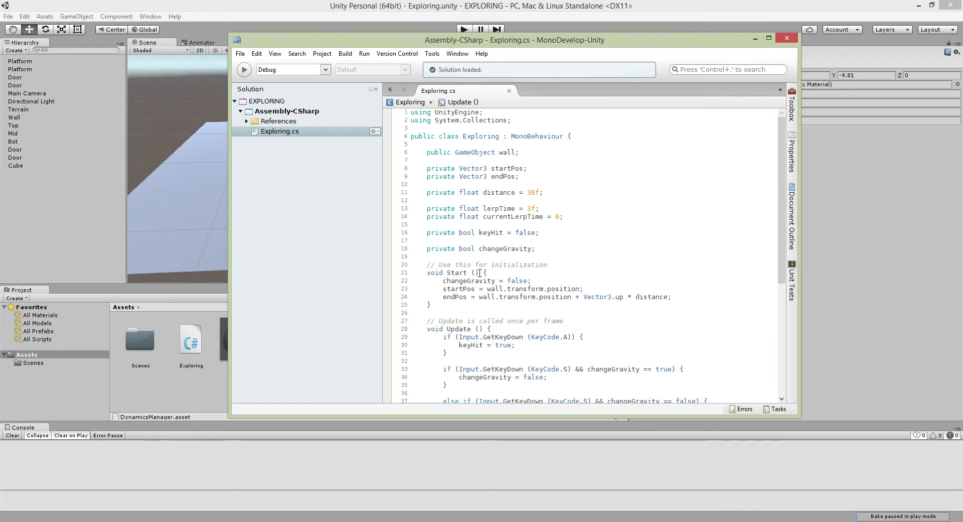
double_click(505, 248)
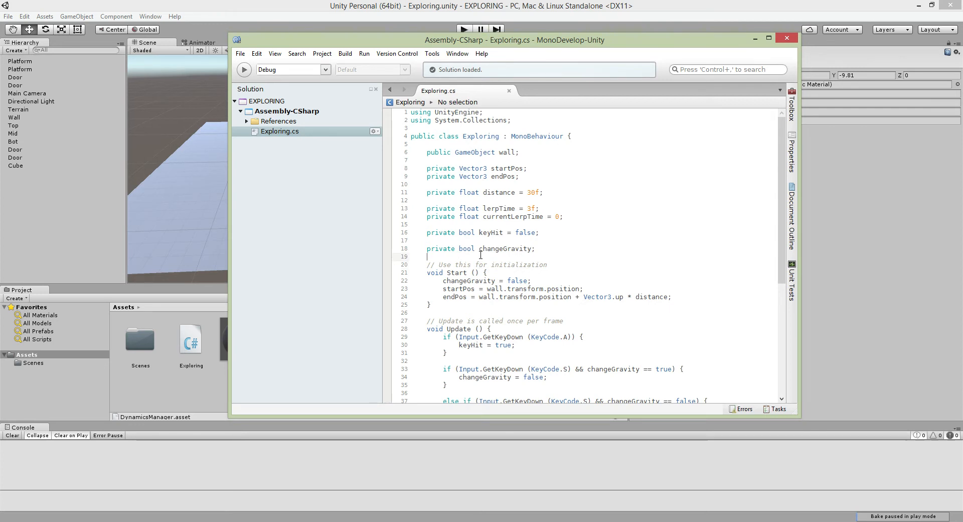
text(private)
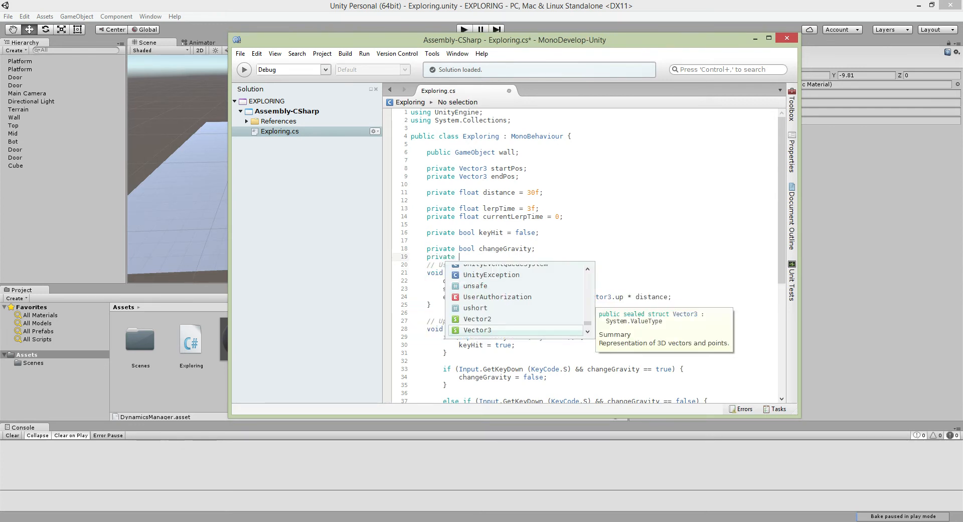
text(Ch)
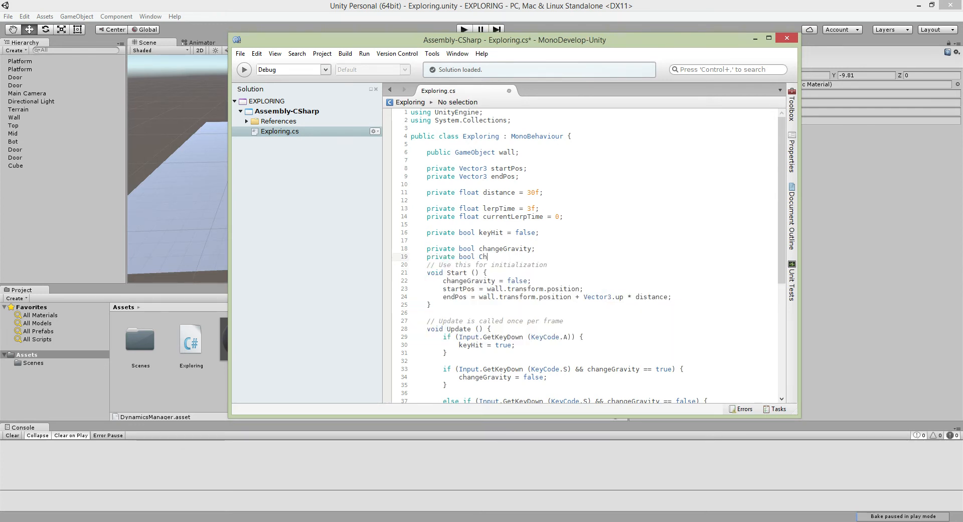
text(angeGravity;)
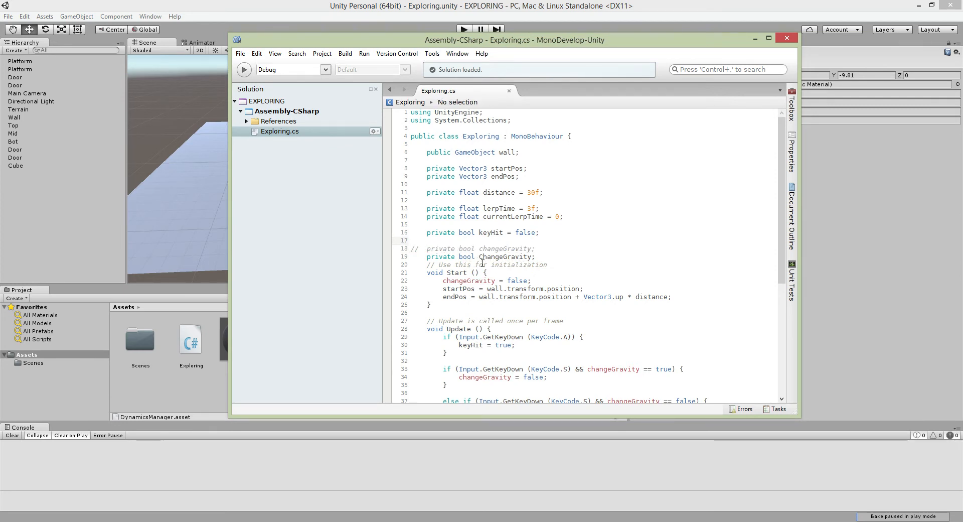
Step: Change the reset in Start() to 'ChangeGravity = false;'
double_click(468, 281)
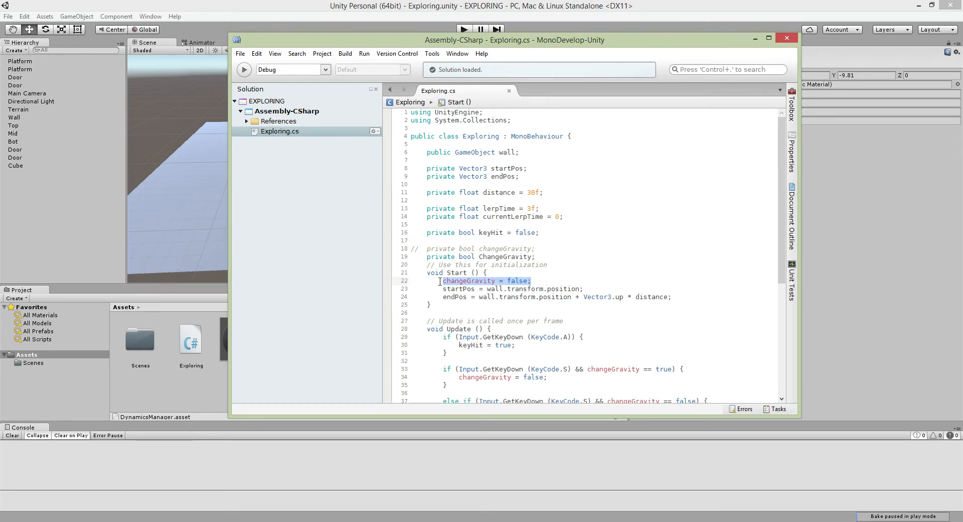
text(ChangeGravity)
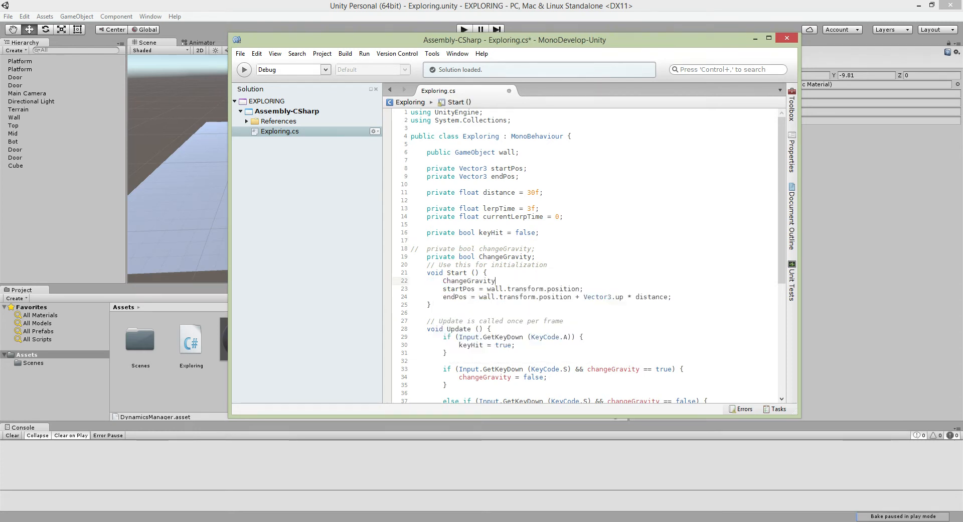
text(= false;)
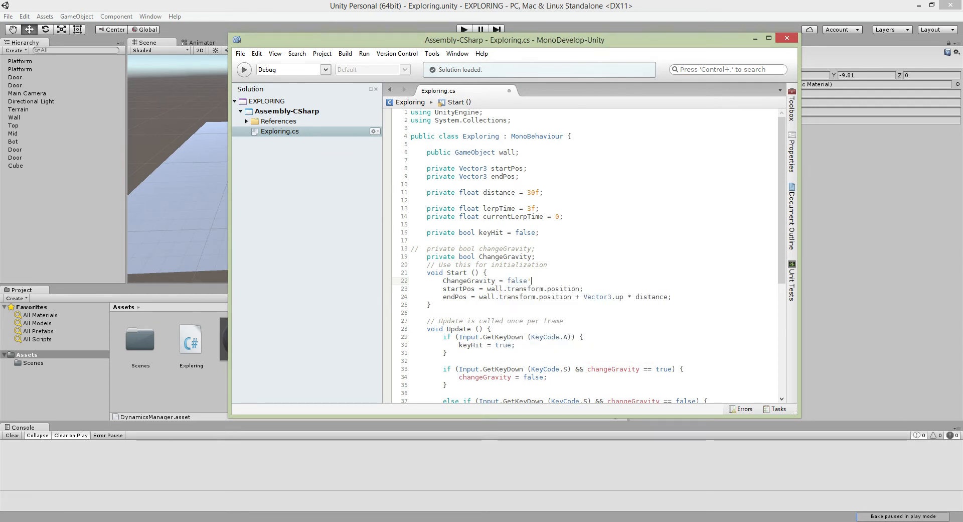
scroll(down, 3)
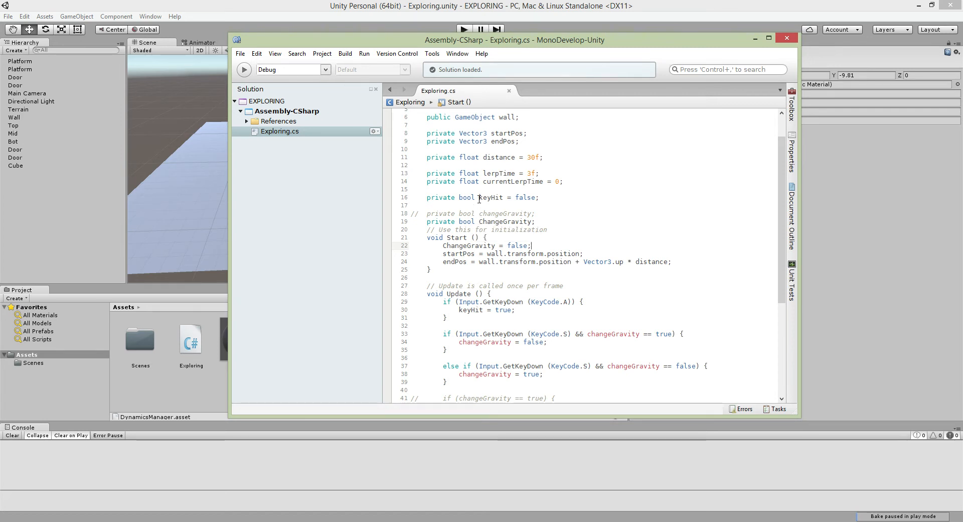
scroll(down, 3)
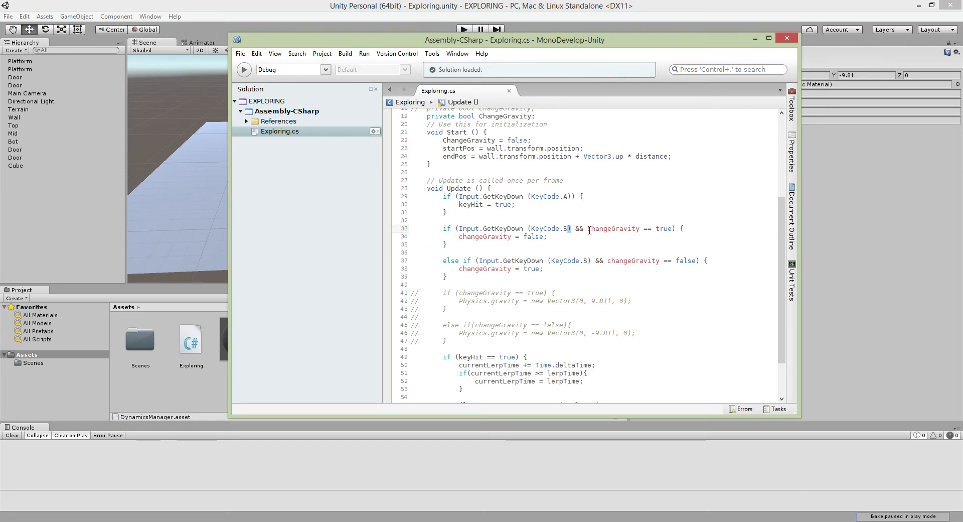
Step: Rename changeGravity to ChangeGravity in the S-key if/else-if conditions and assignments
double_click(613, 228)
text(C)
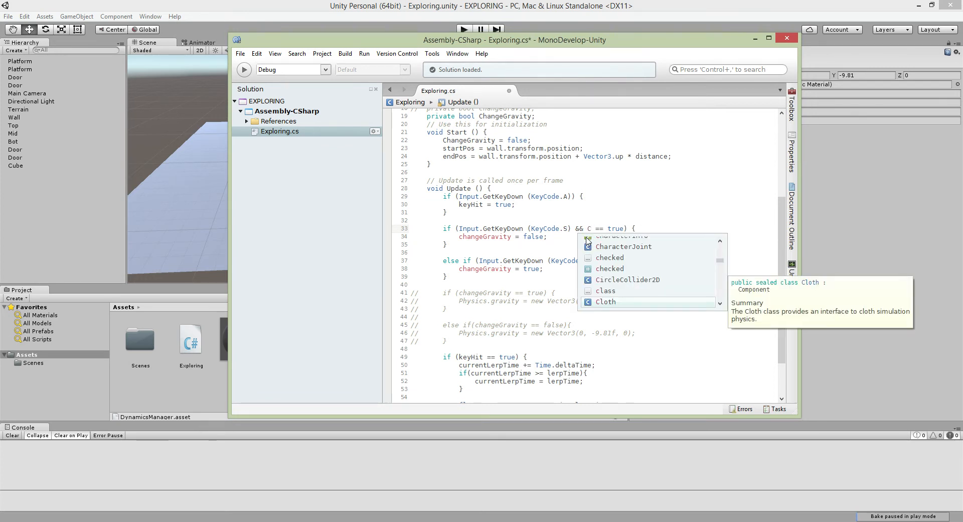
text(hangeGravity)
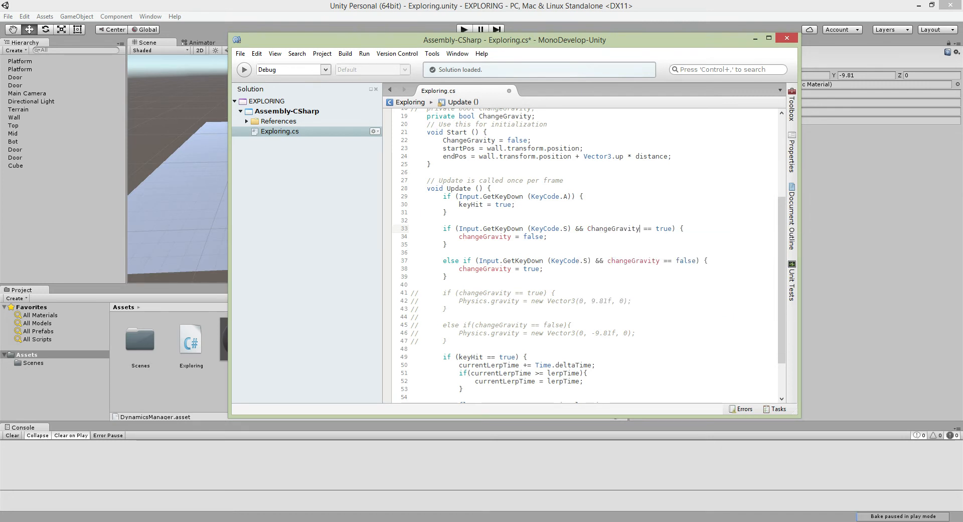
double_click(613, 228)
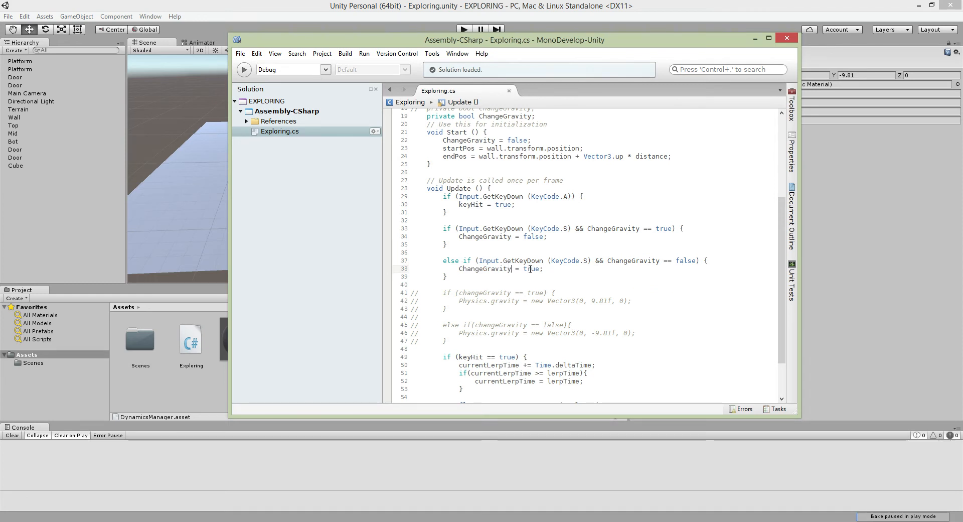
drag(480, 260, 591, 260)
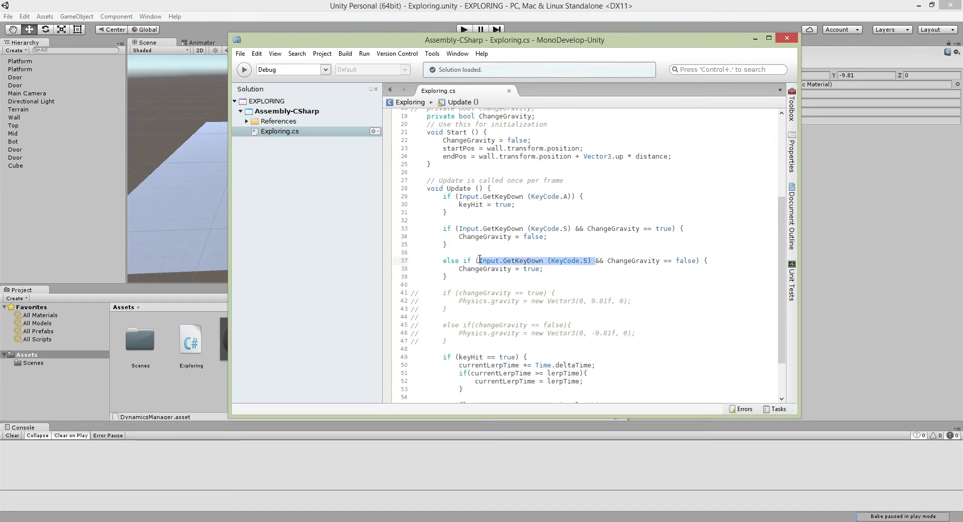
click(583, 260)
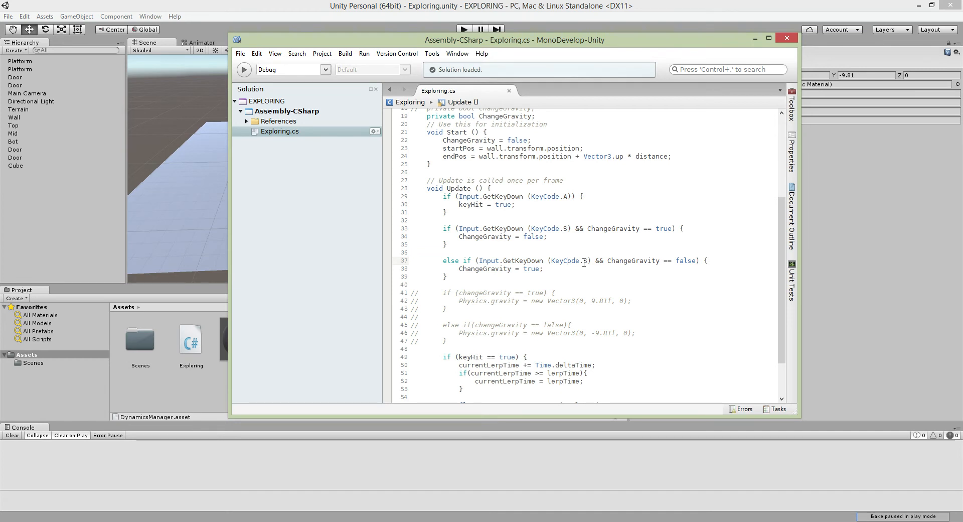
mouse_move(584, 259)
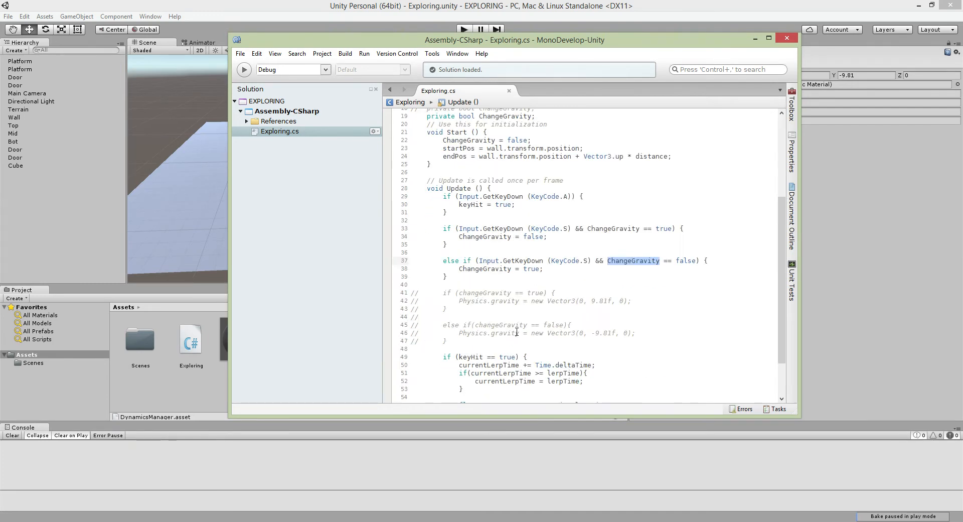
click(537, 140)
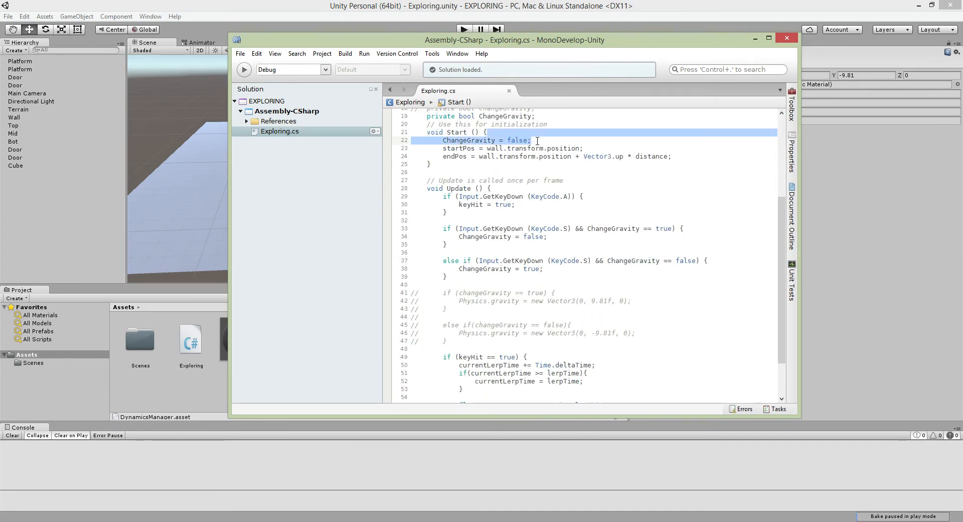
click(500, 268)
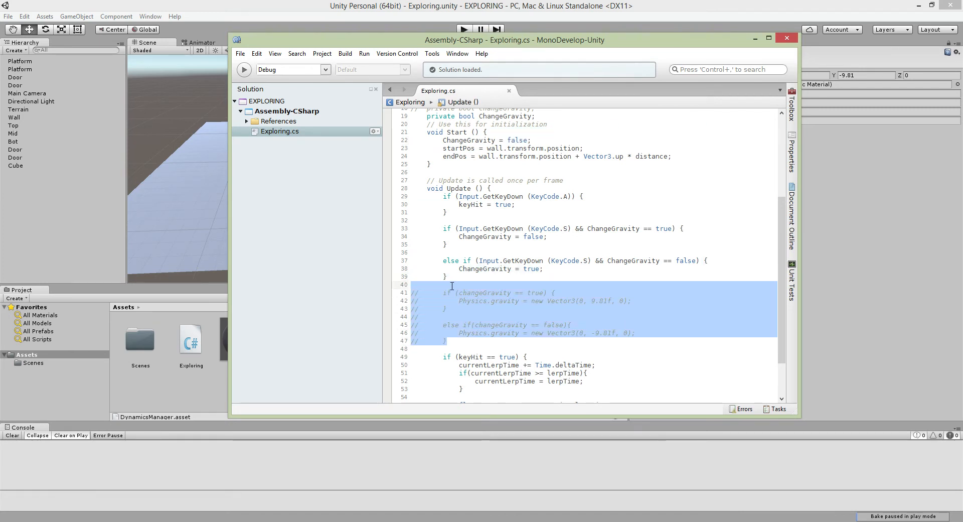
Step: Add the condition if (ChangeGravity == true) above the commented code
key(Delete)
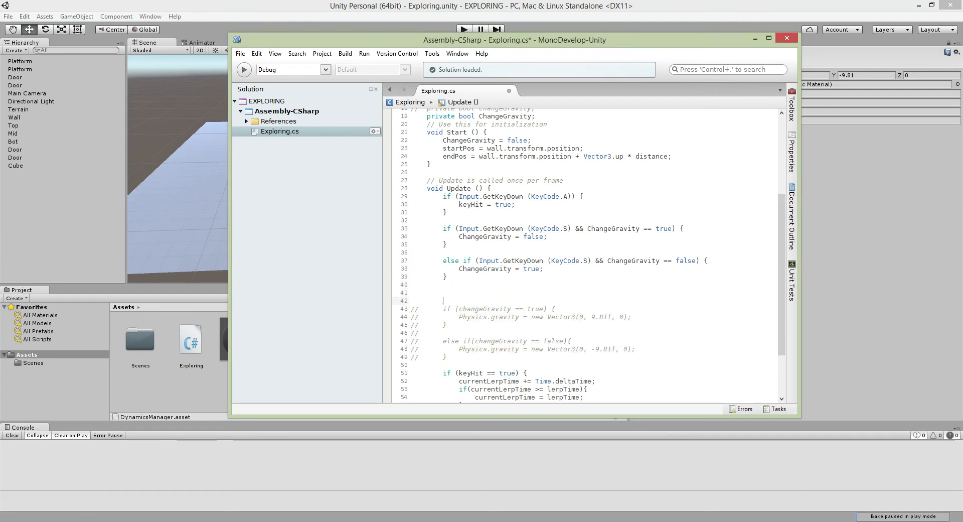
text(if(c)
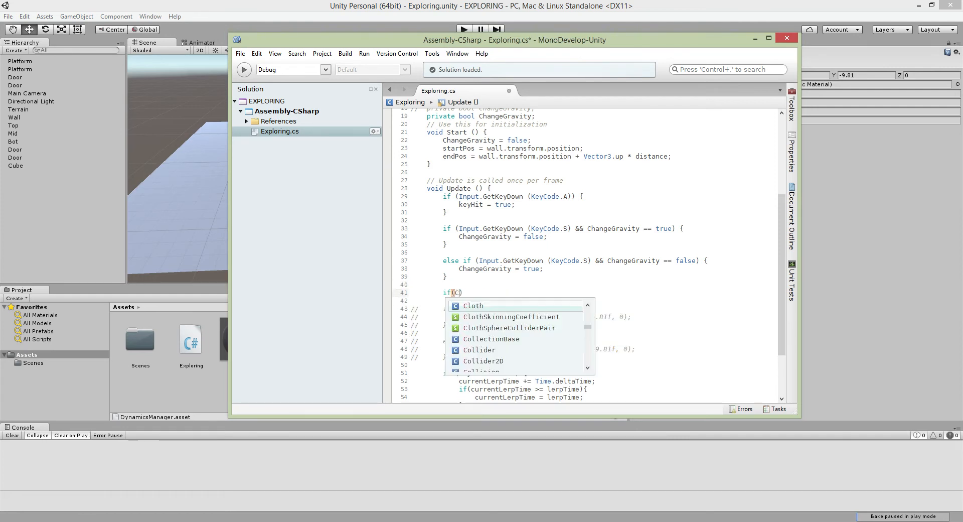
text(hangeGravity ==)
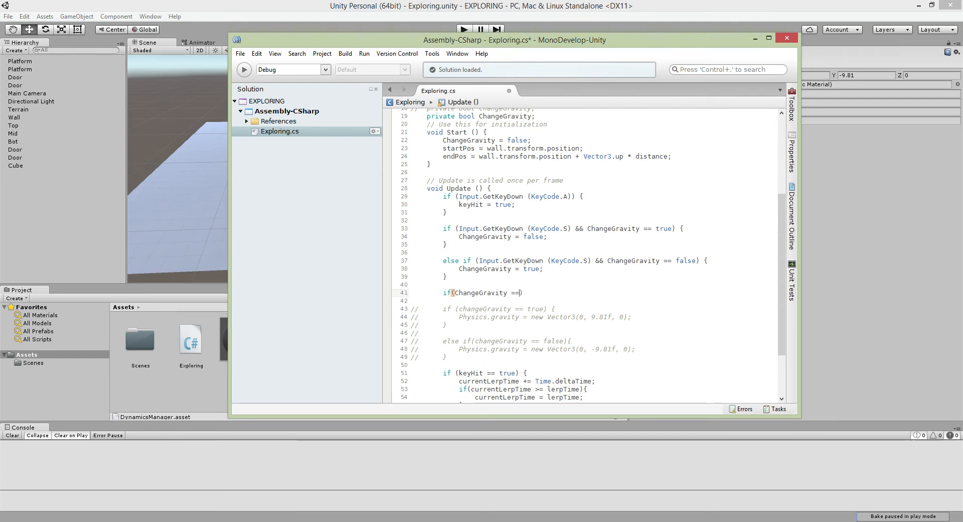
text(true) {)
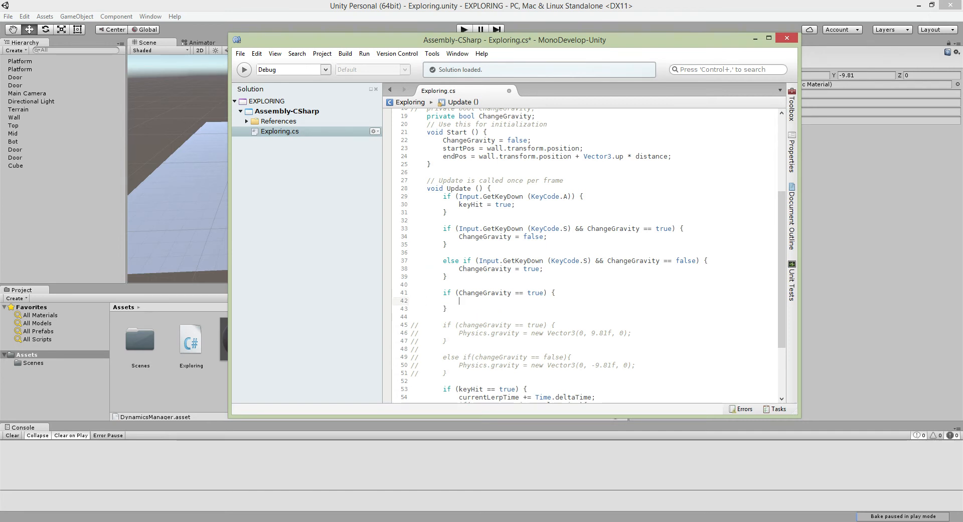
Step: Inside it, set Physics.gravity to new Vector3(5, -9.81f, 0)
text(P)
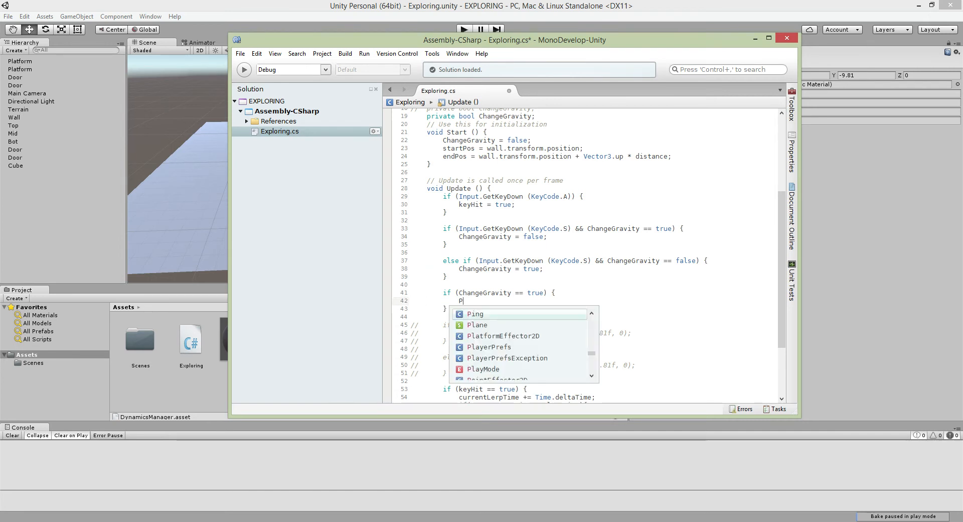
text(hysics)
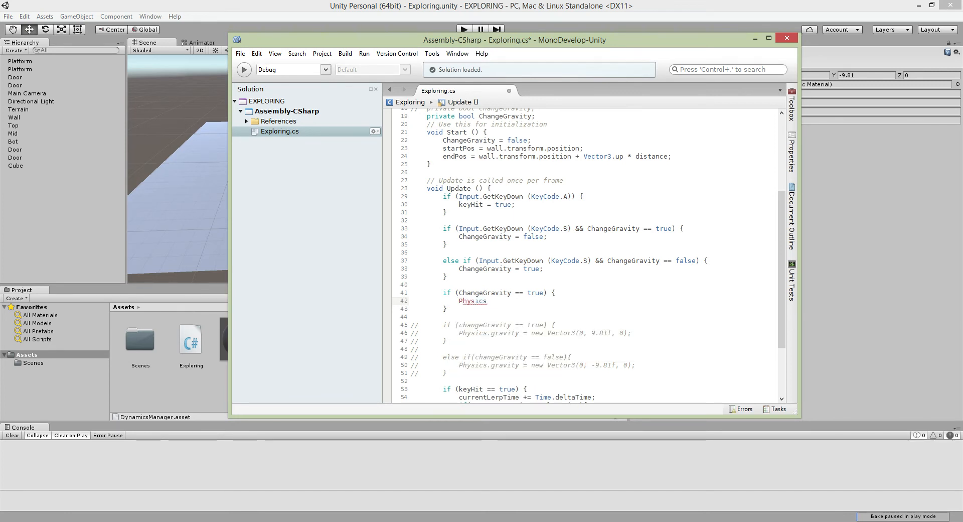
text(.gravity)
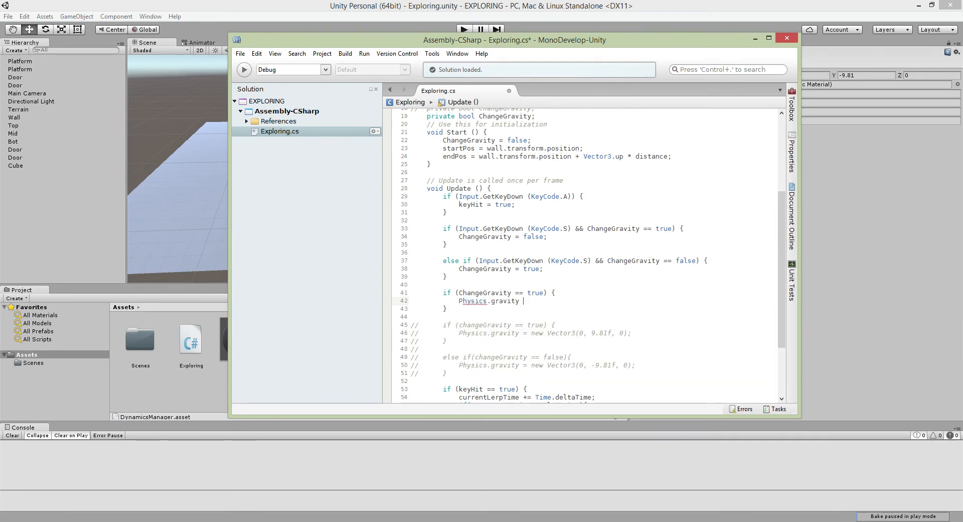
text(new Vector3()
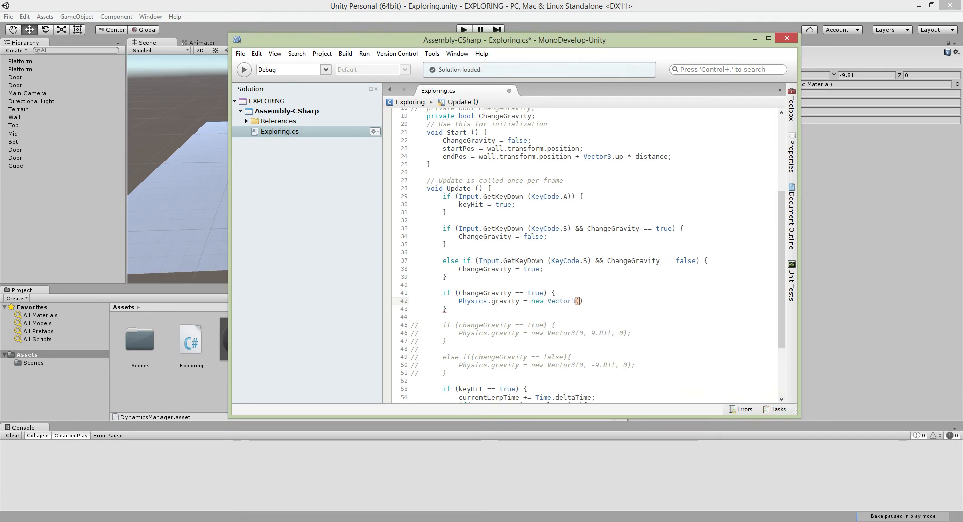
text(0,0,0)
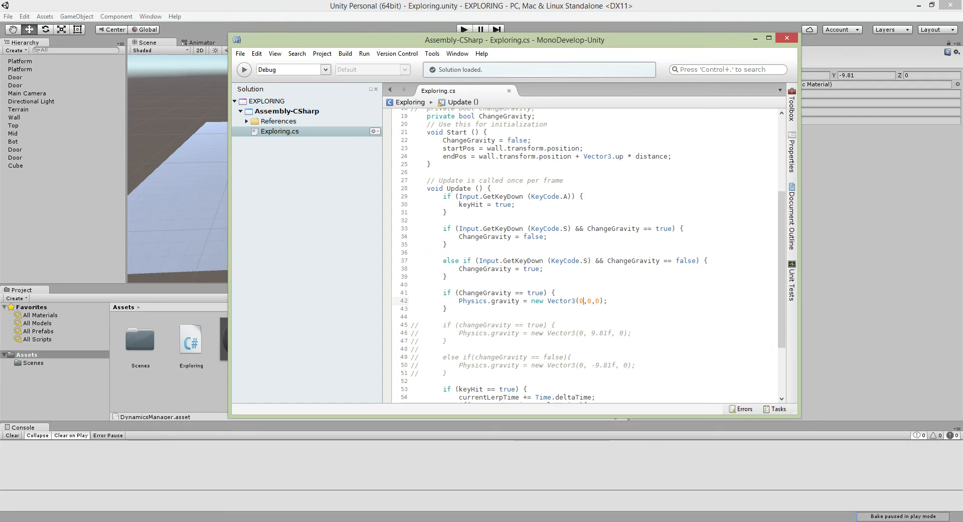
text(5)
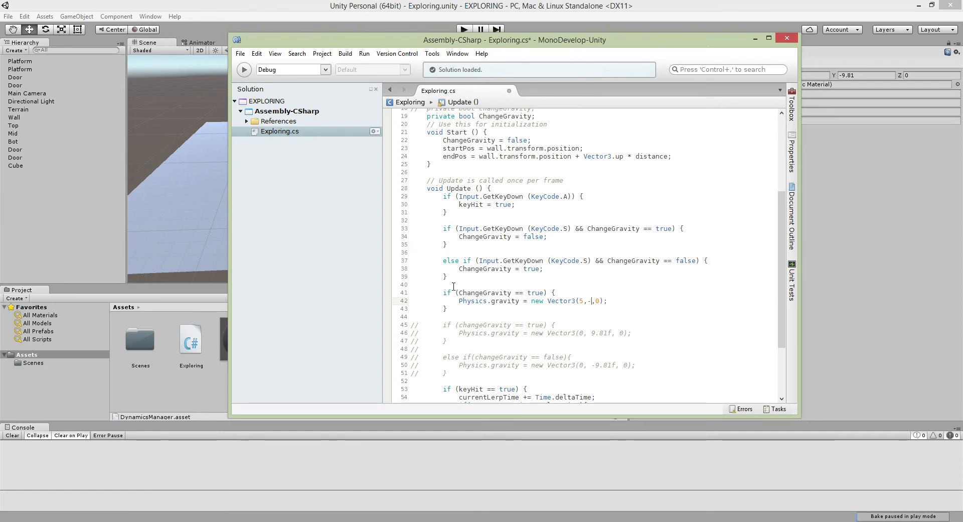
text(9.84)
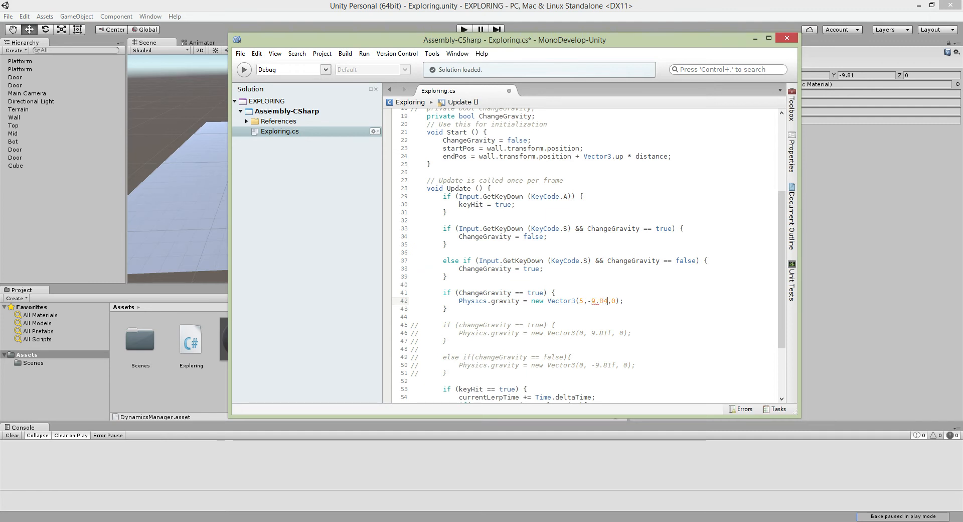
text(9.8f)
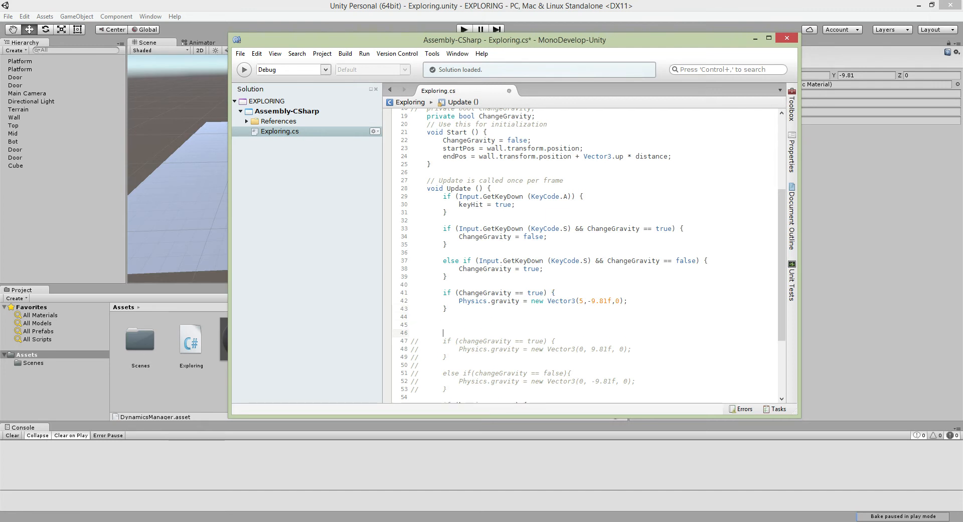
Step: Add the branch else if (ChangeGravity == false) after the true block
text(else if)
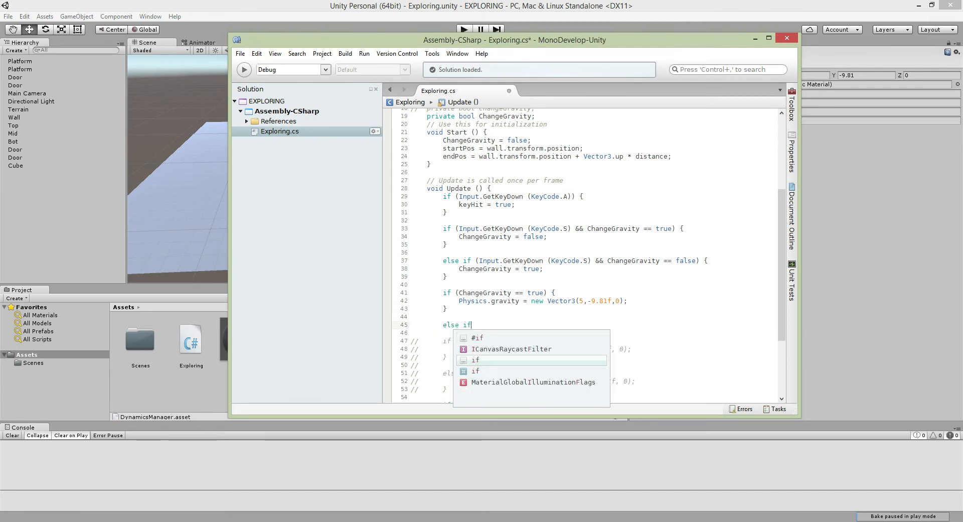
text((ch)
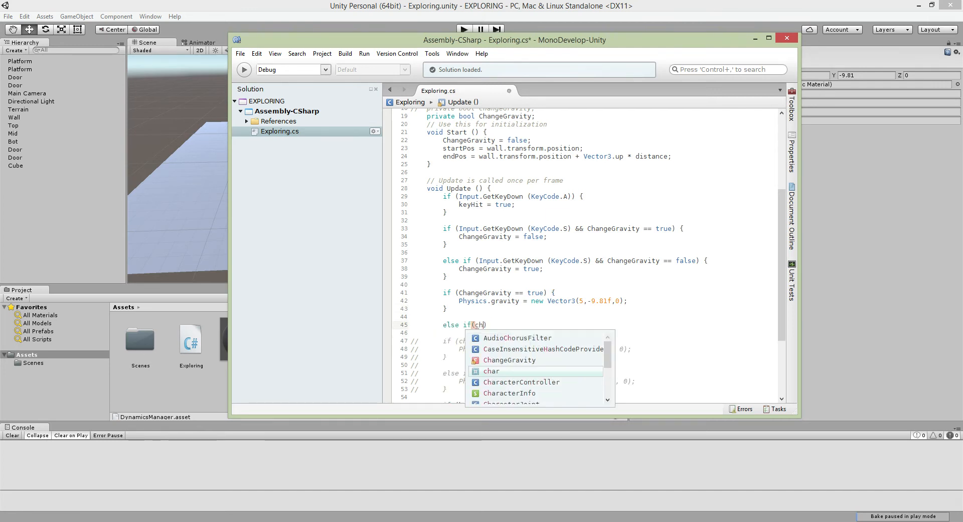
text(angeGravity)
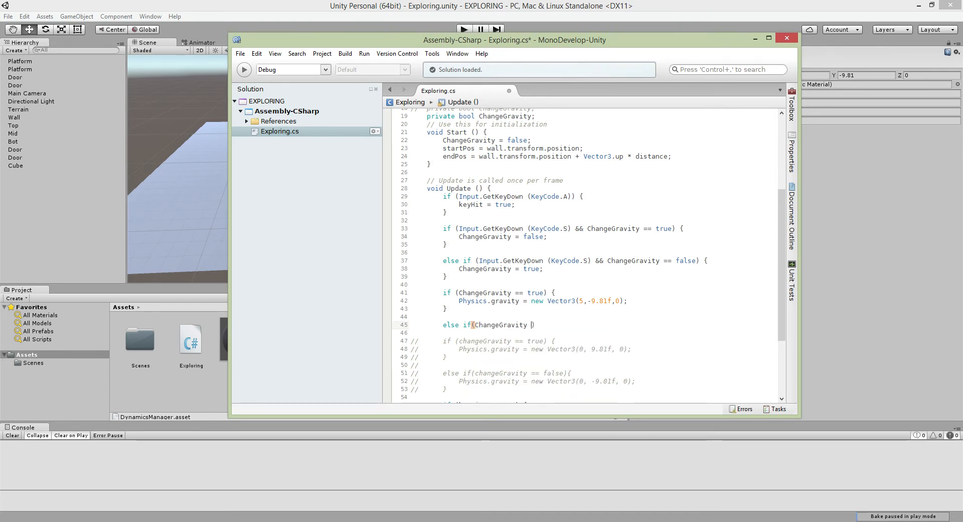
text(==)
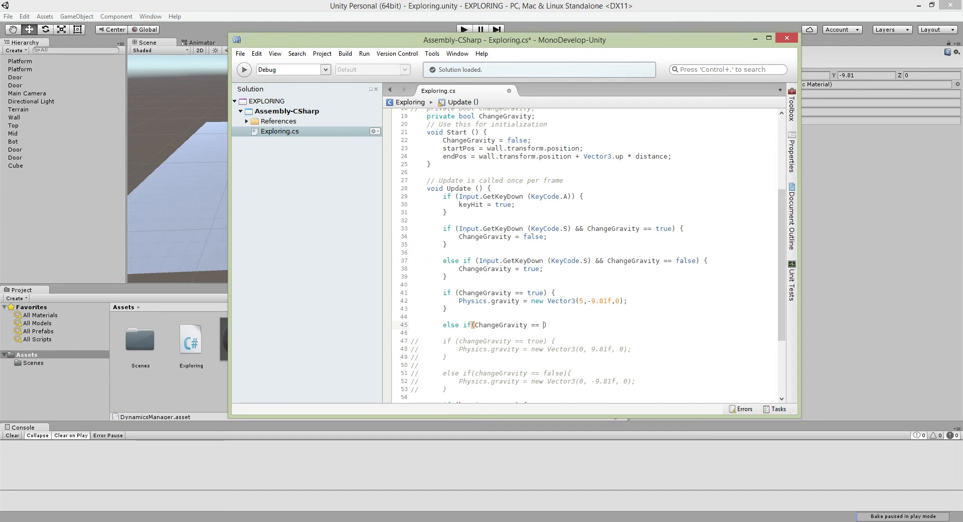
text(false))
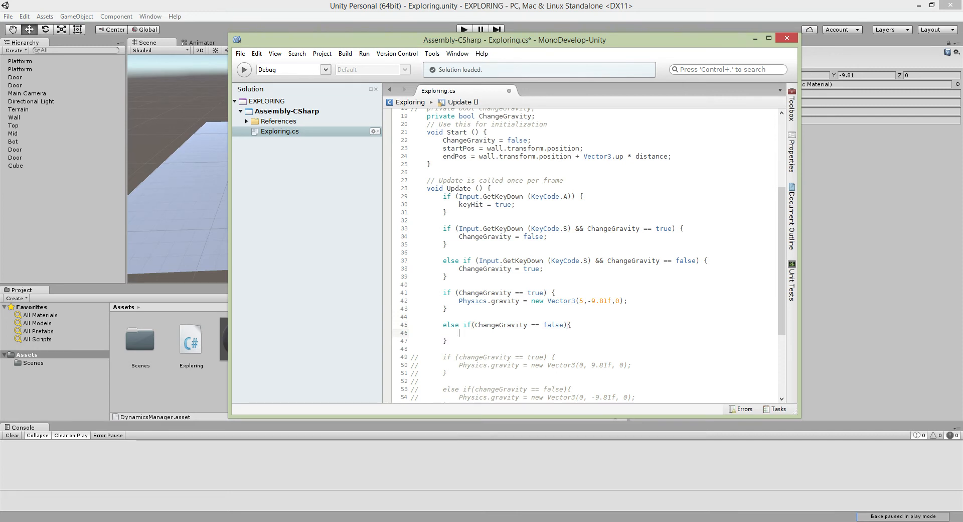
Step: In that branch, set Physics.gravity to new Vector3(-5, -9.81 ...)
text(Physics)
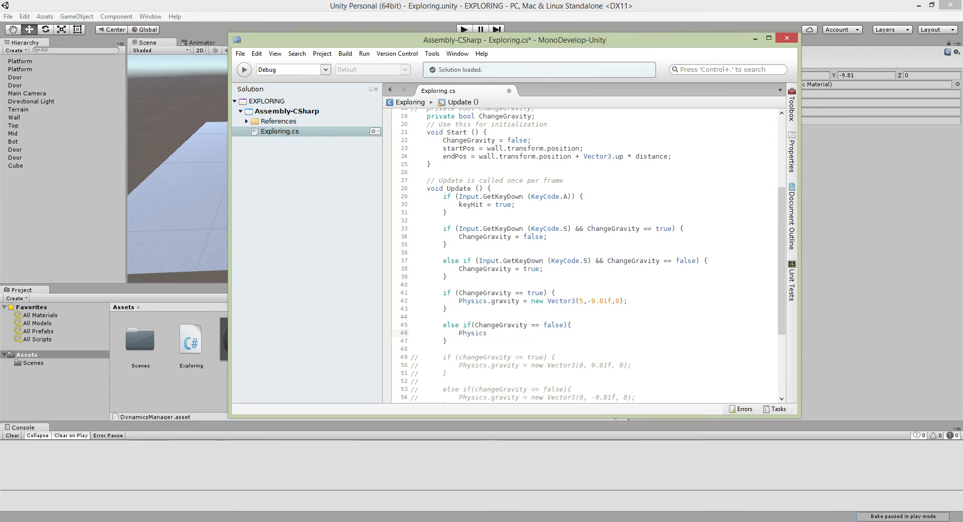
text(n)
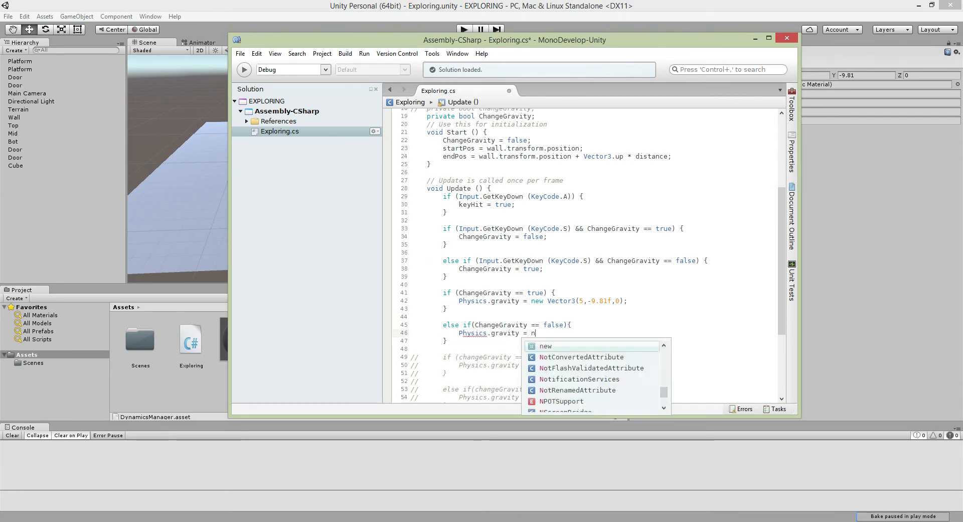
text(ew Vector3)()
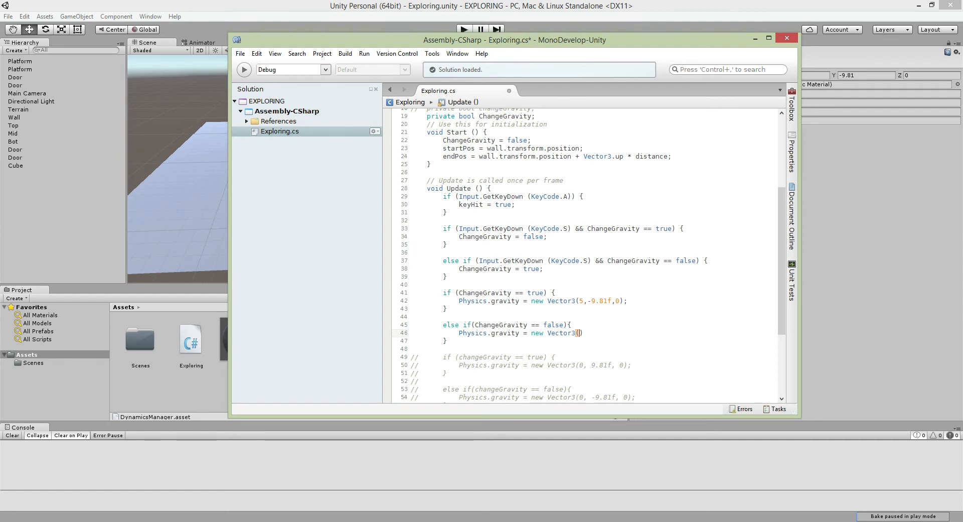
text(-5,)
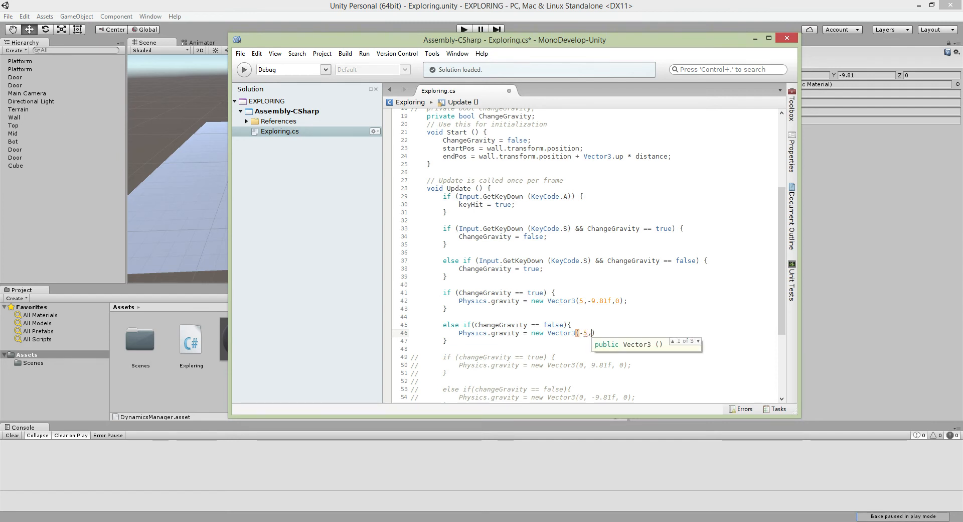
text(-)
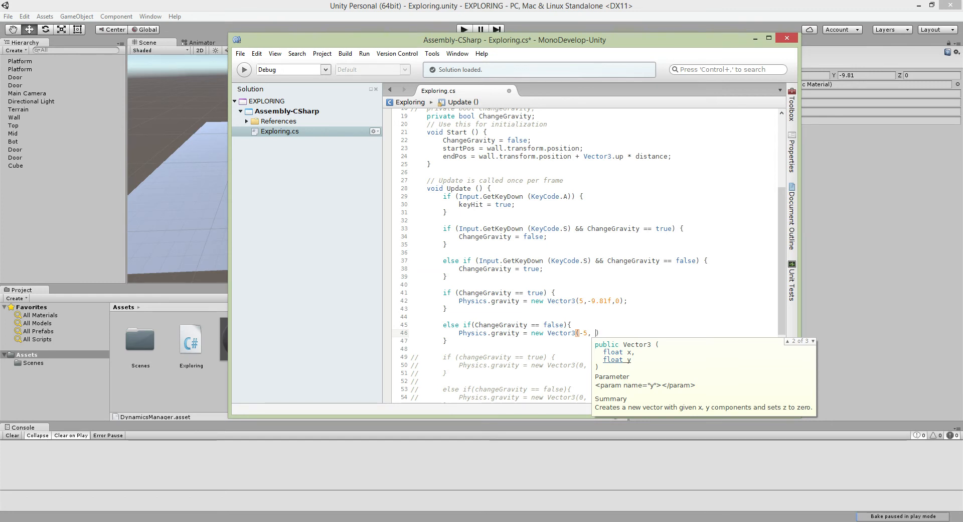
text(9.81)
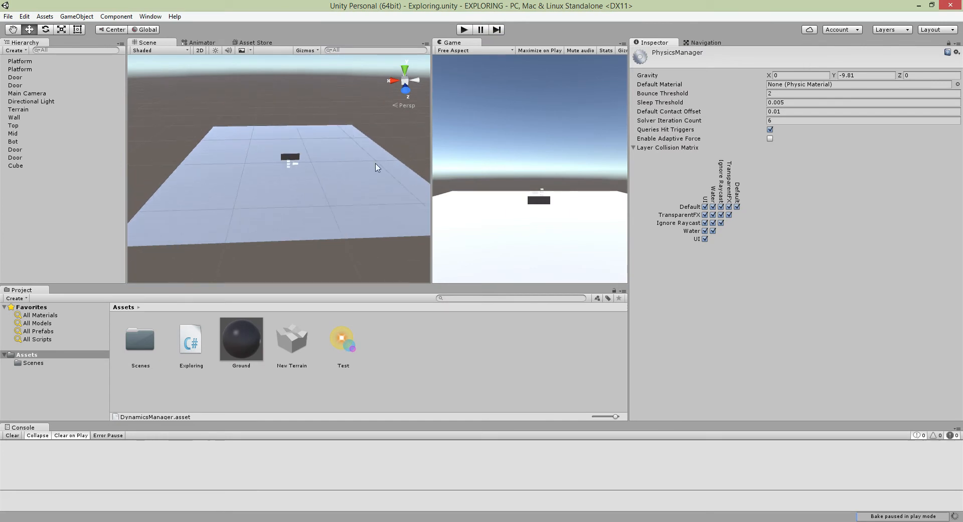
Step: Stretch duplicated platforms into tall side walls around the Cube and start Play
click(15, 166)
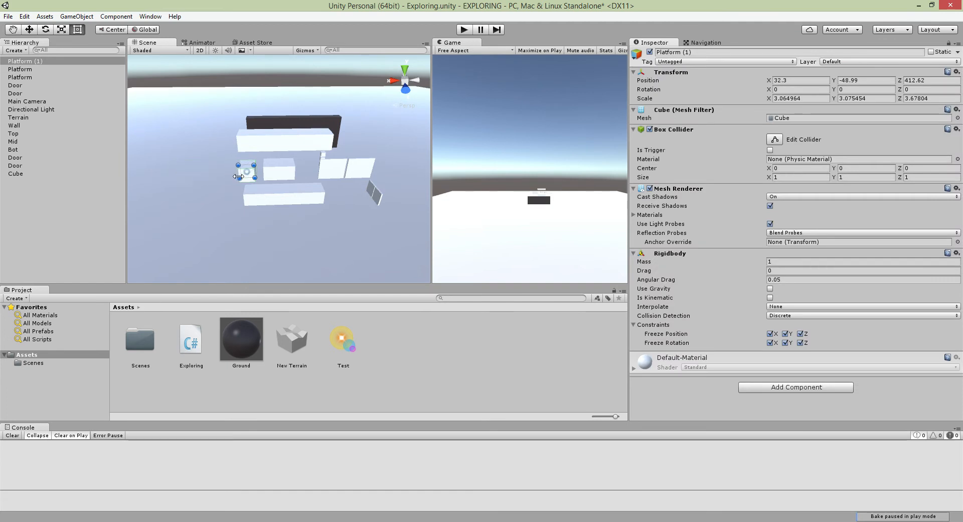
drag(247, 170, 243, 148)
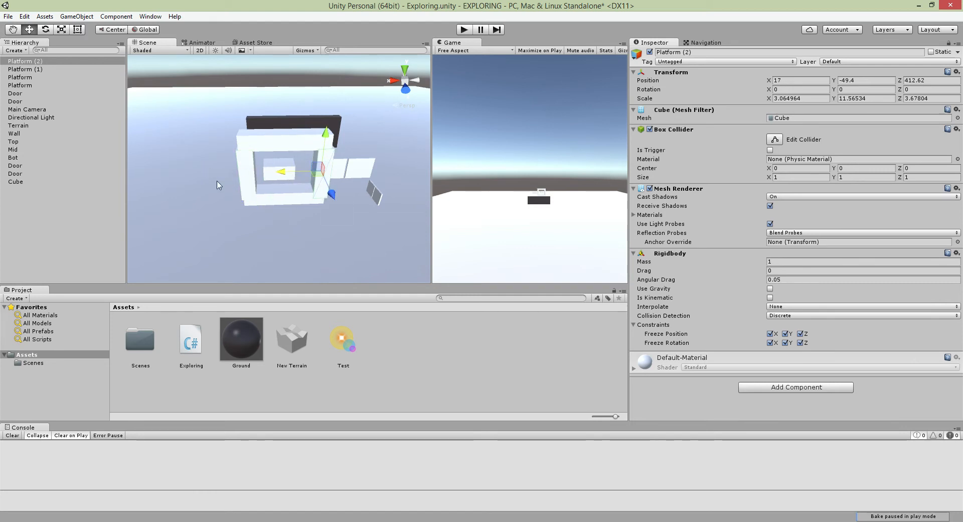
click(15, 181)
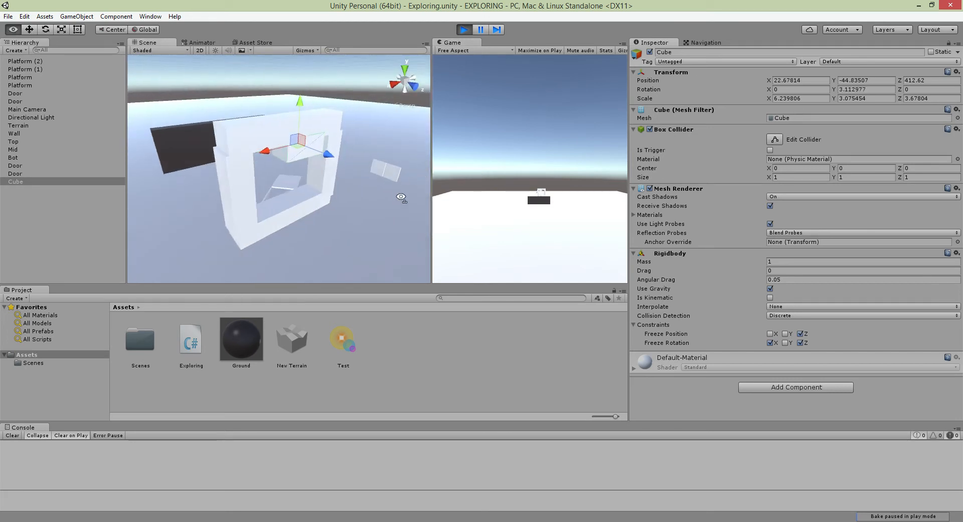
click(15, 92)
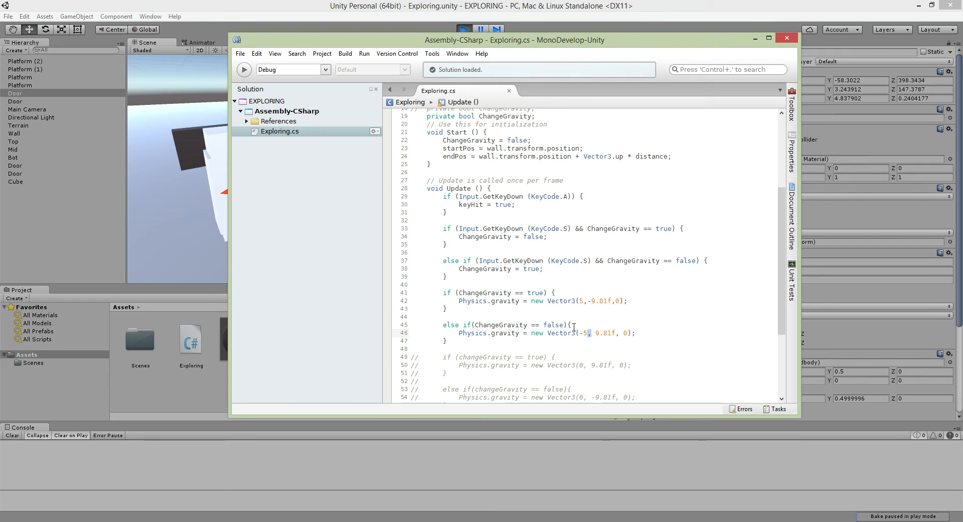
Step: Exit play mode via the Play button to resume editing
text(0)
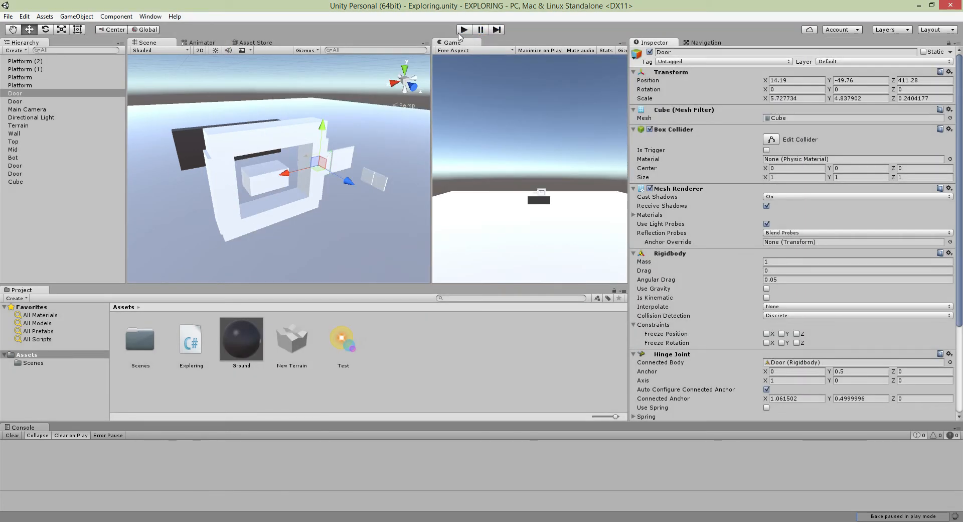
click(463, 29)
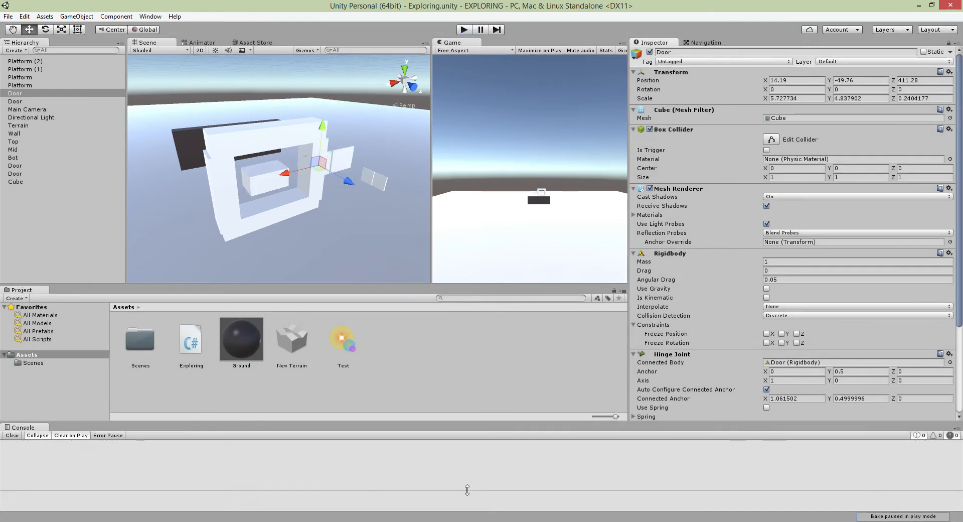
mouse_move(442, 383)
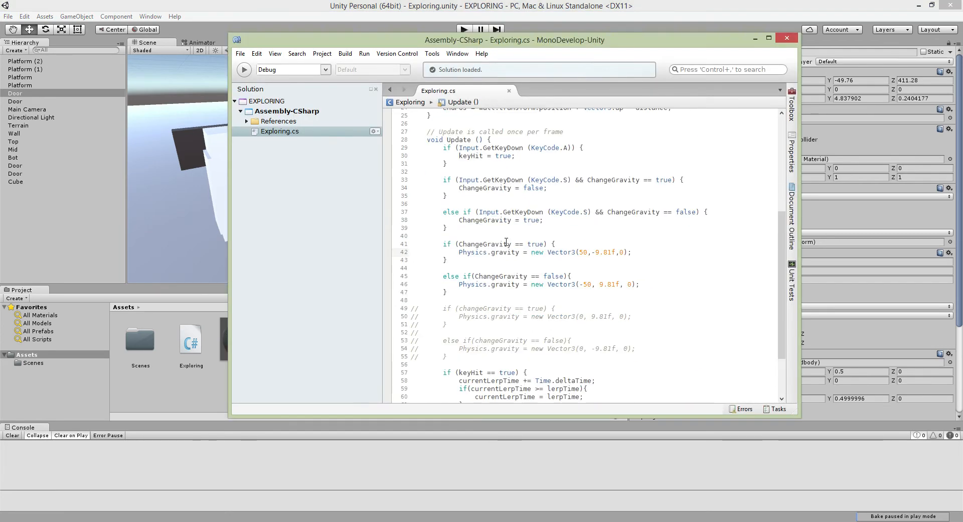
mouse_move(490, 244)
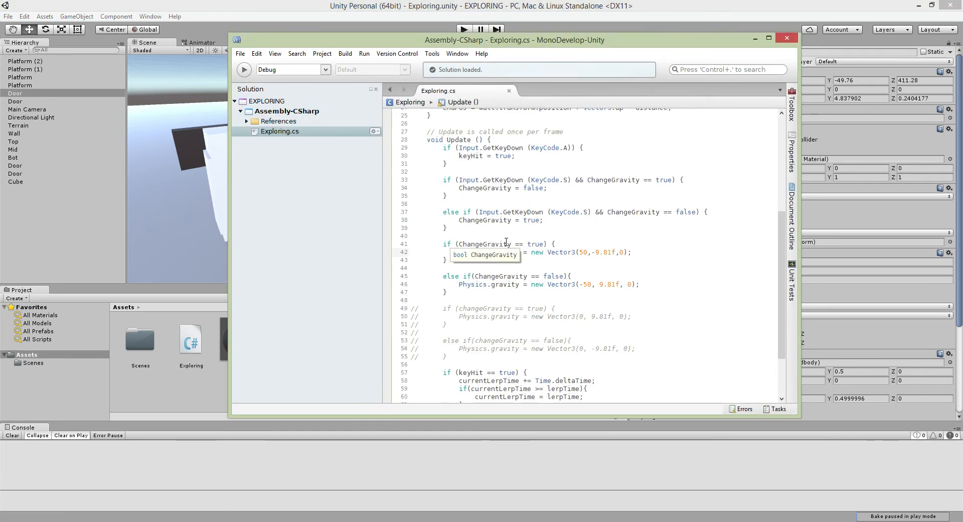
mouse_move(511, 237)
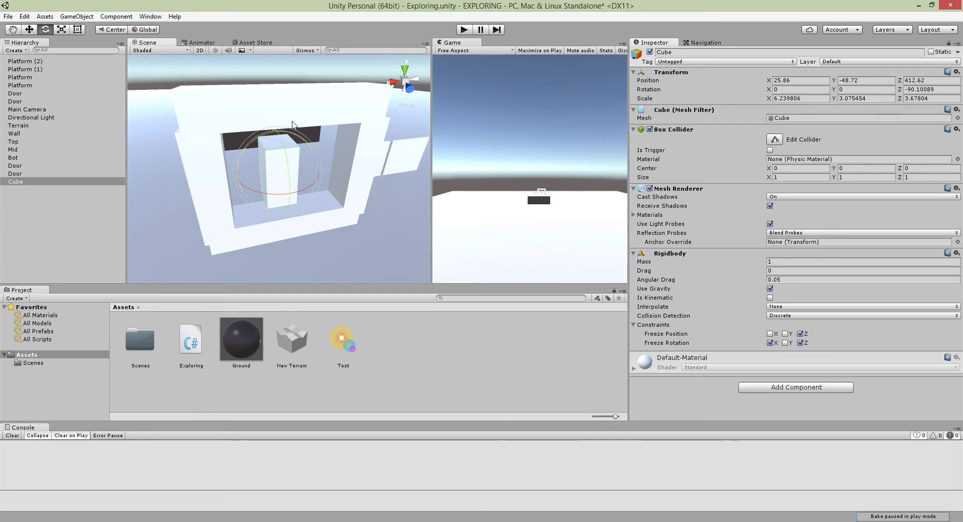
mouse_move(291, 159)
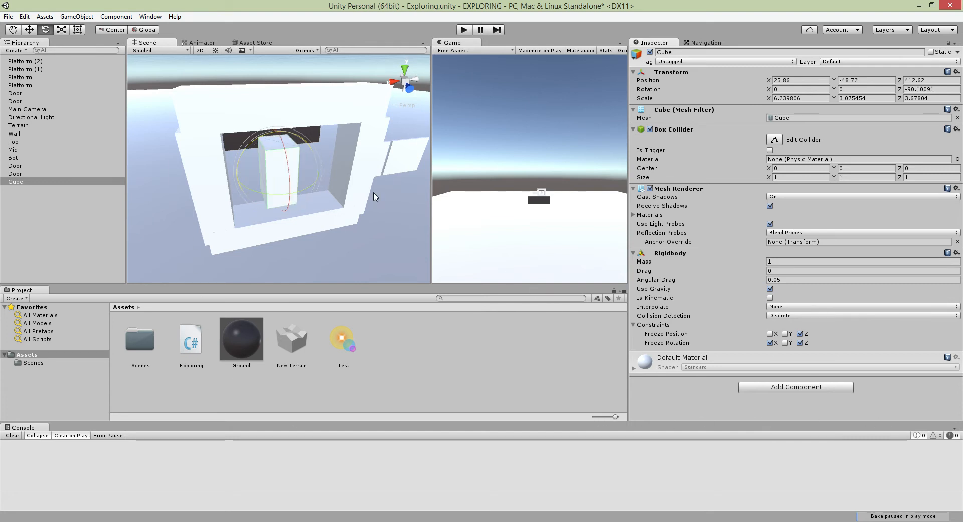
mouse_move(810, 93)
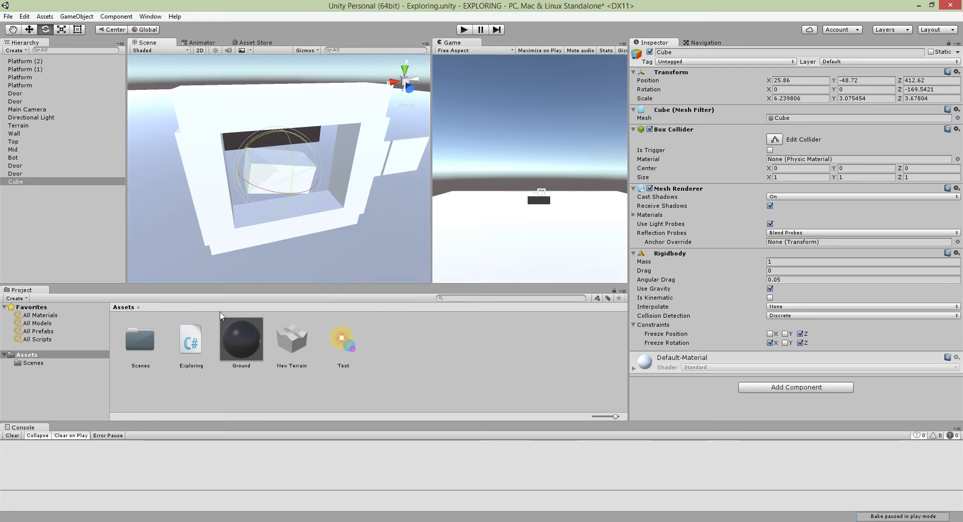
Step: Set the Cube's Rotation Z to -90.10088 and Scale Y to -3.075454
text(-90.10088)
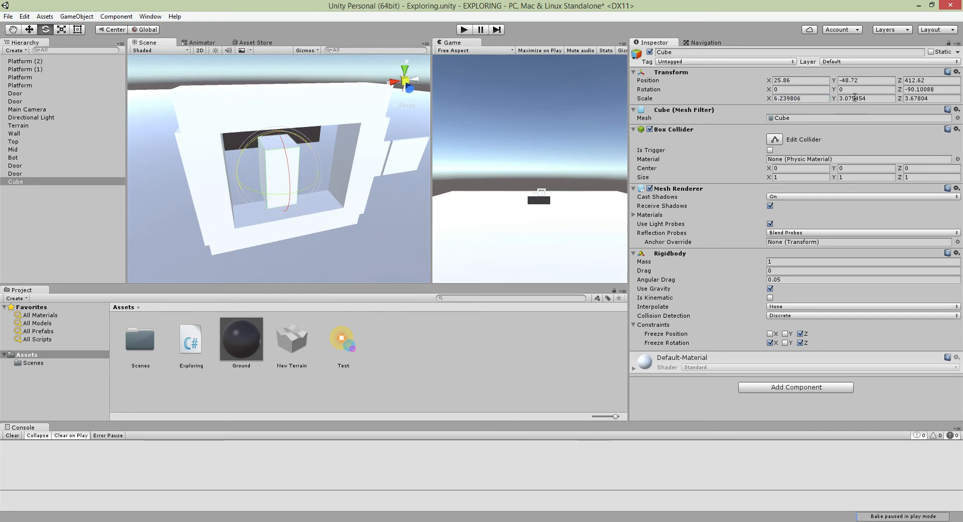
click(924, 99)
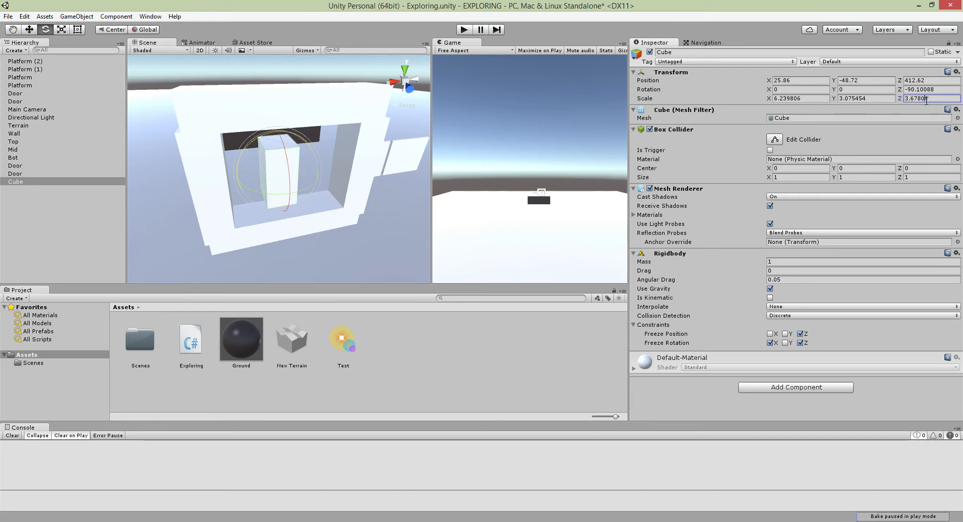
key(Tab)
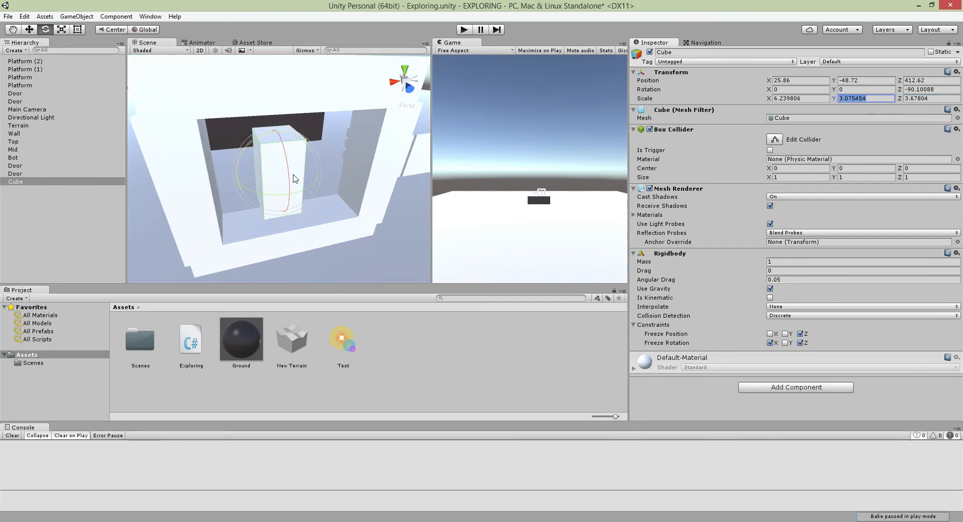
mouse_move(313, 131)
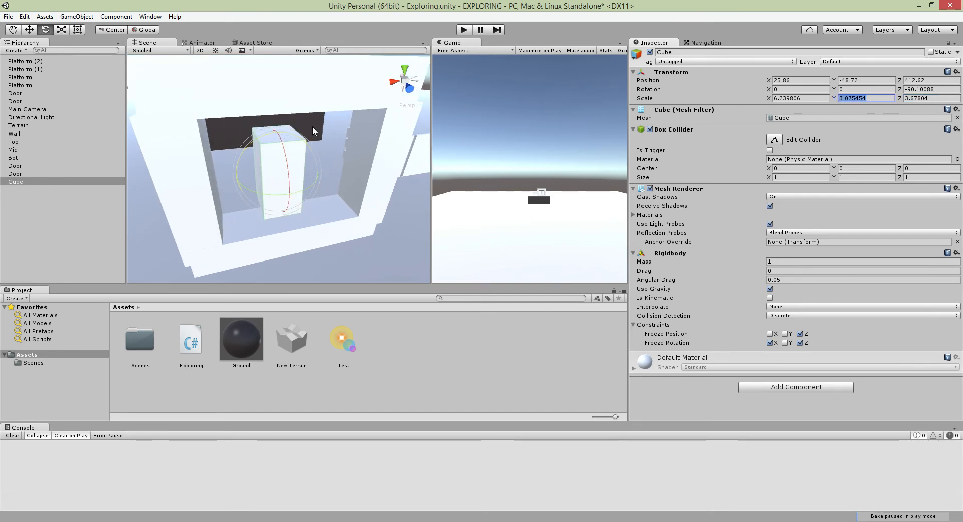
click(866, 98)
text(0)
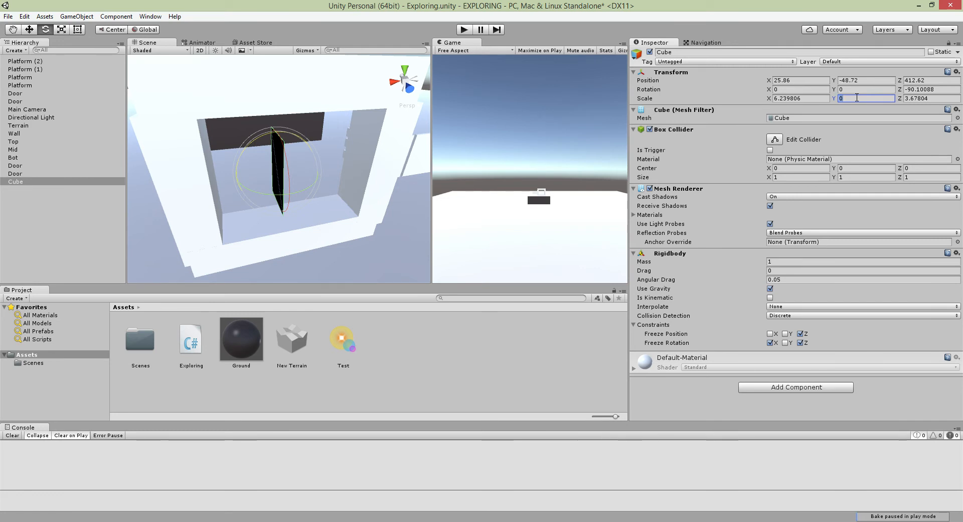
text(3.075454)
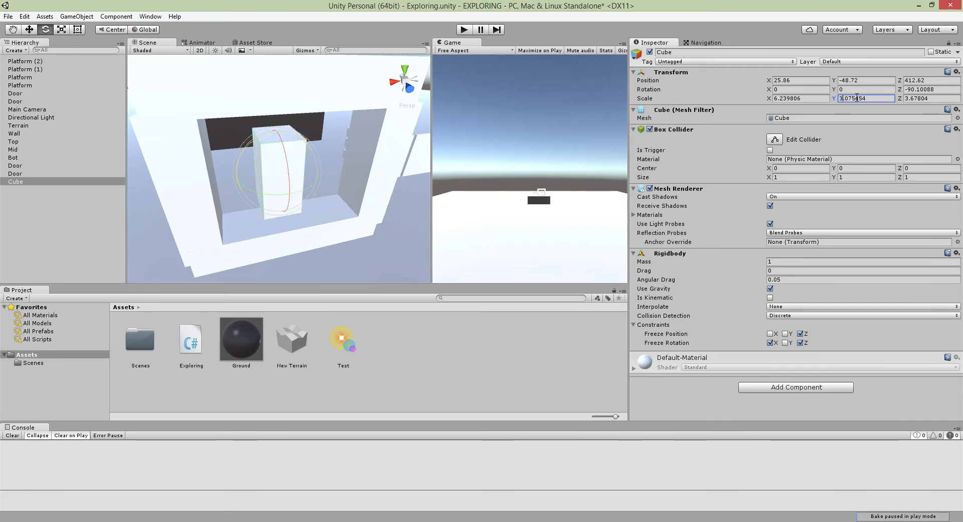
text(-3.079454)
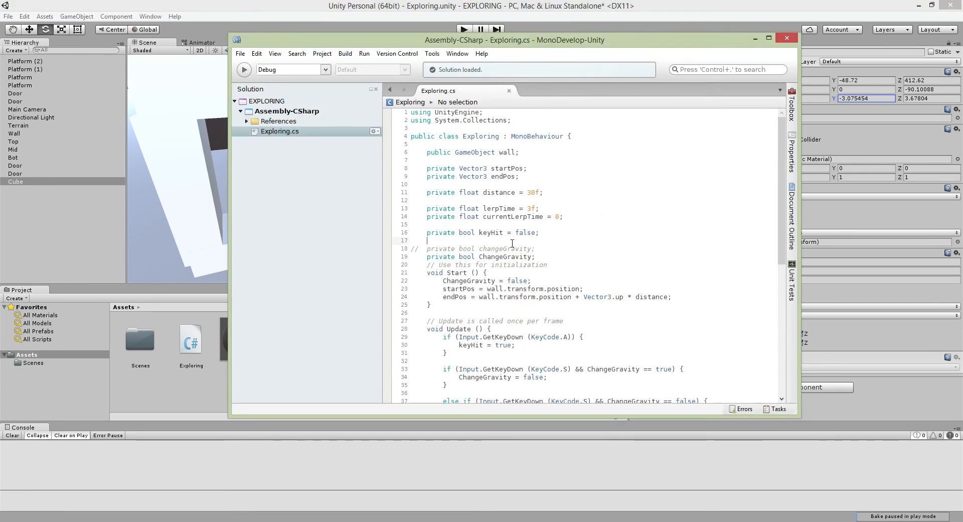
Step: Declare a 'public GameObject Player;' field in Exploring.cs
text(publi)
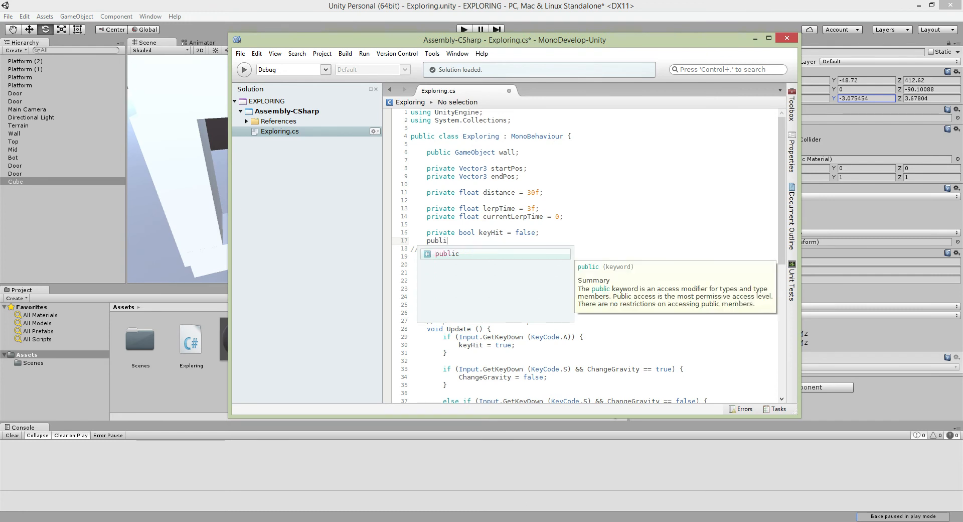
text(GameObject)
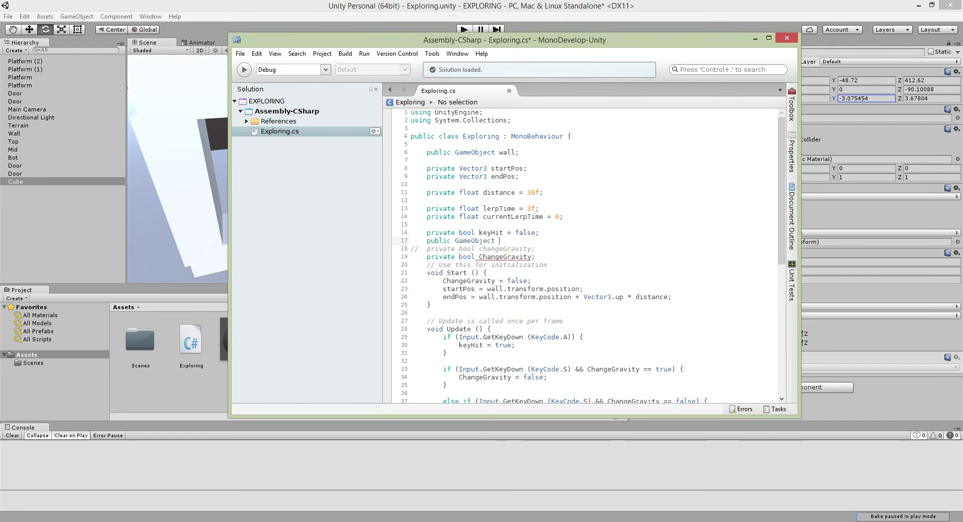
text(P)
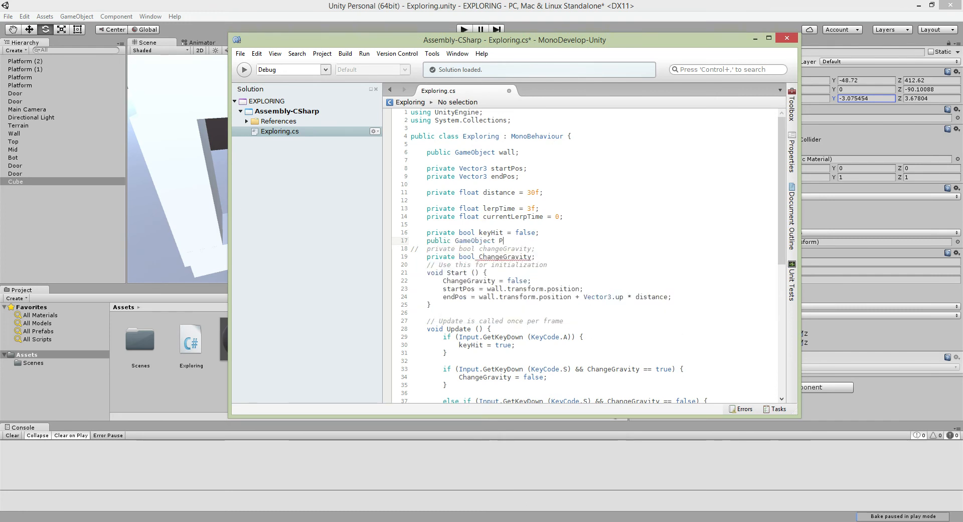
text(l)
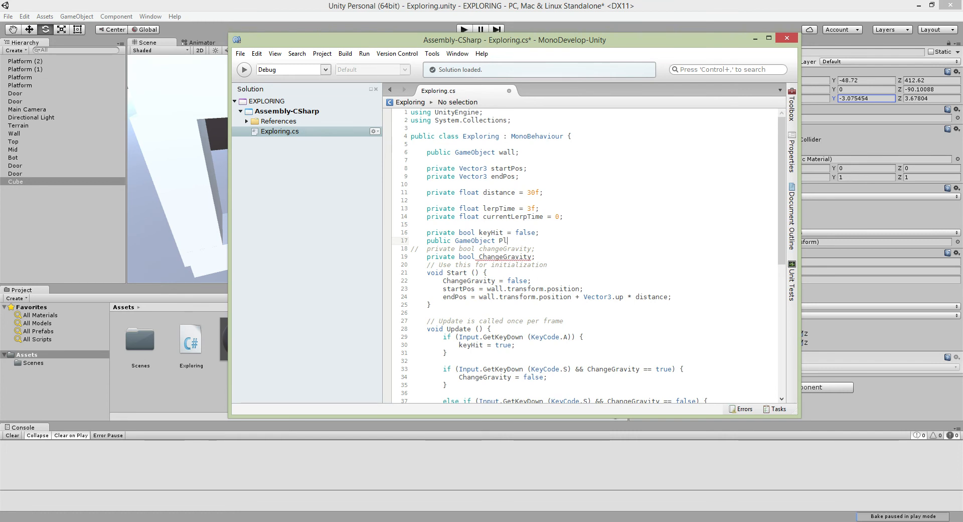
text(ayer)
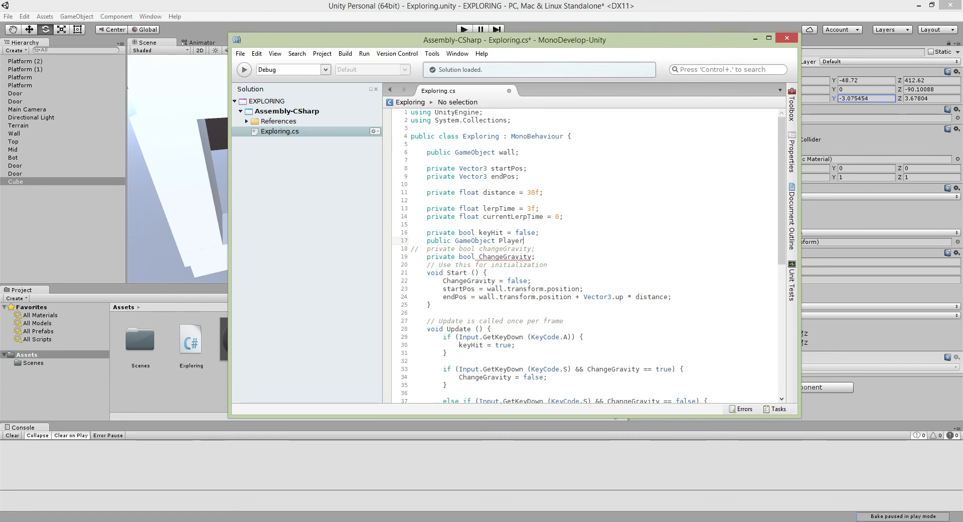
scroll(down, 3)
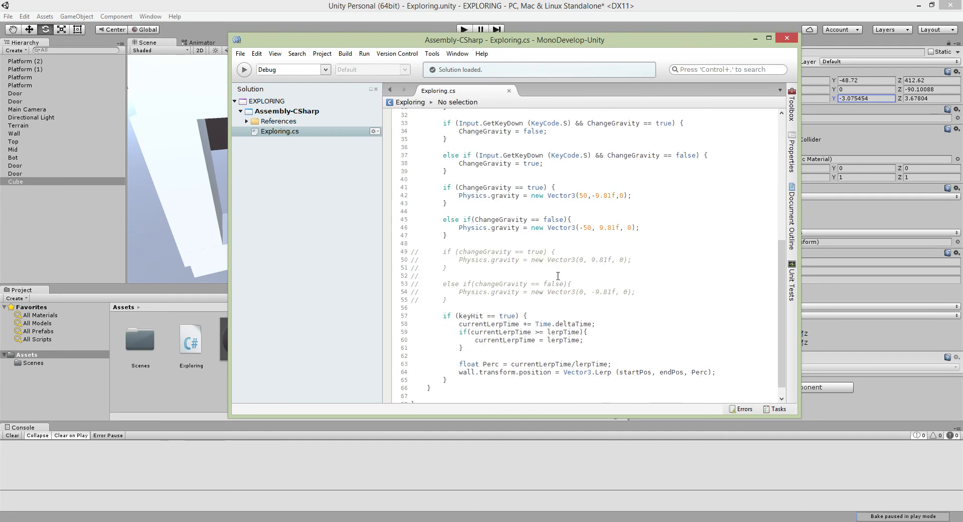
mouse_move(470, 324)
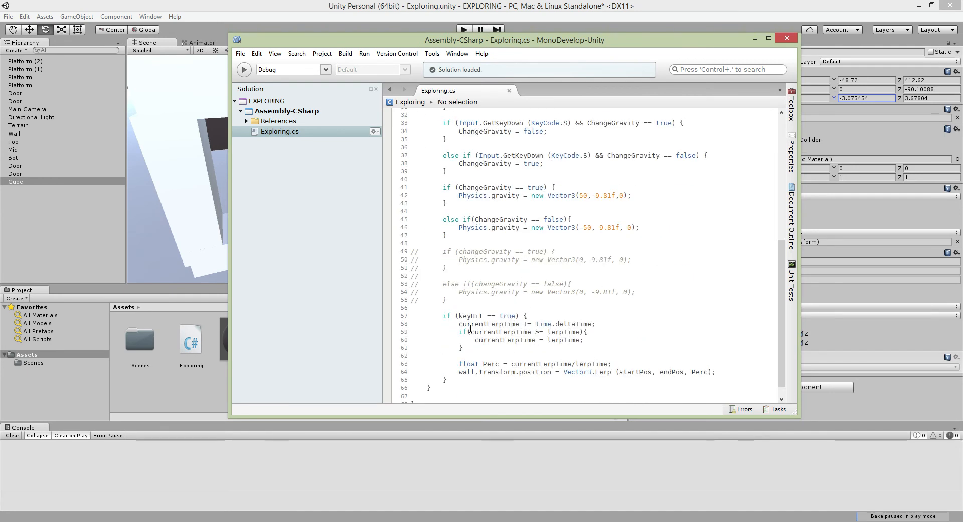
Step: In the true branch, set Player.transform.localScale to new Vector3(6.2f, -3.07f, 3.6f)
click(631, 196)
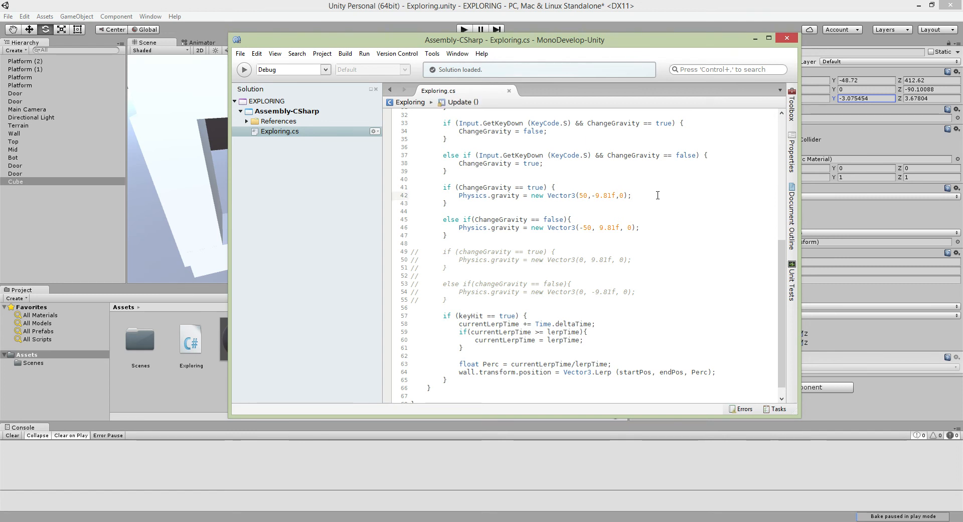
text(Player)
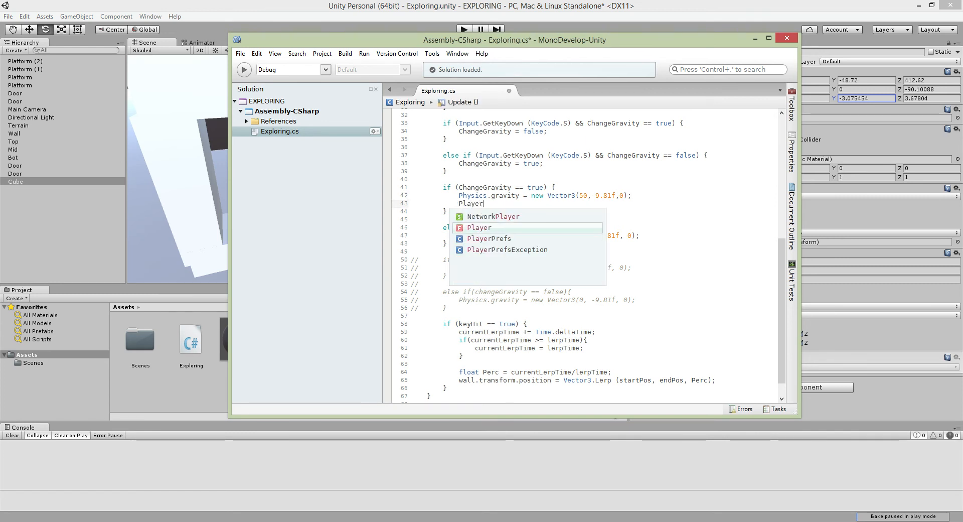
text(.)
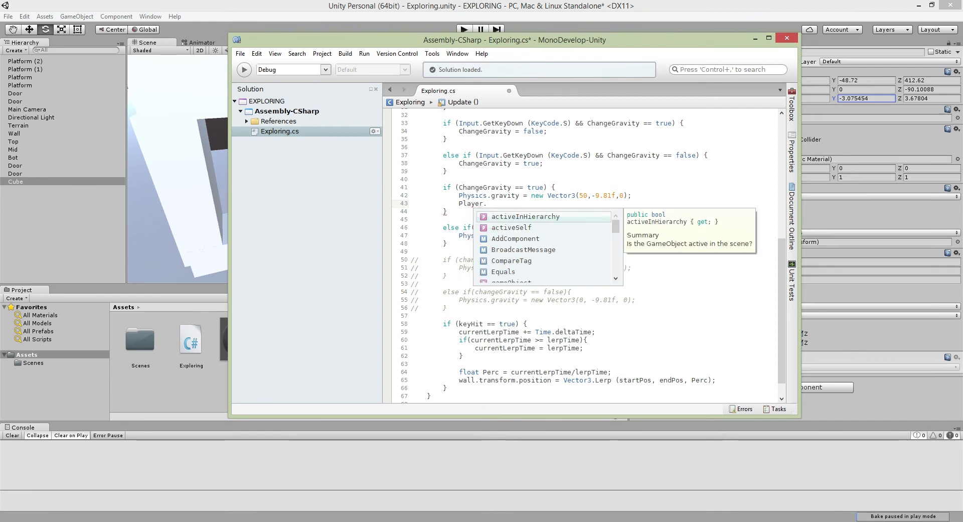
text(transform)
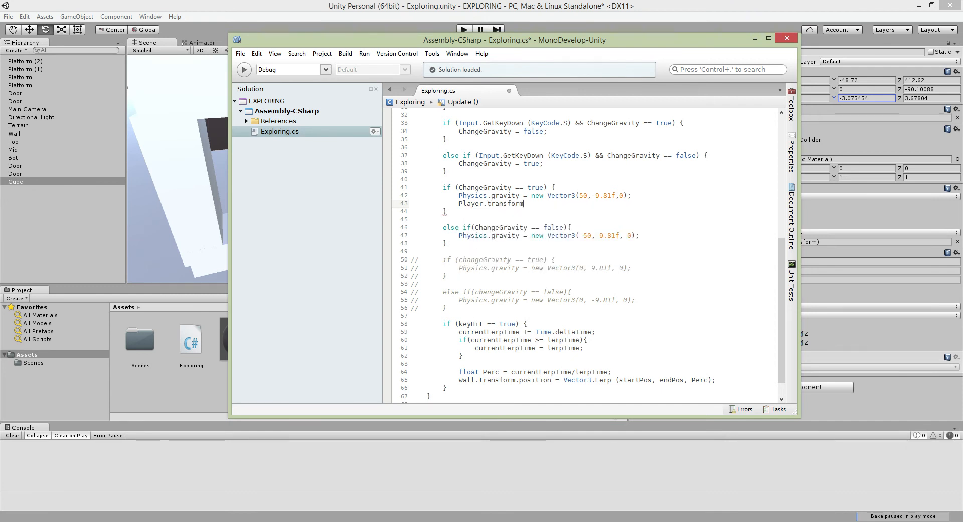
text(.po)
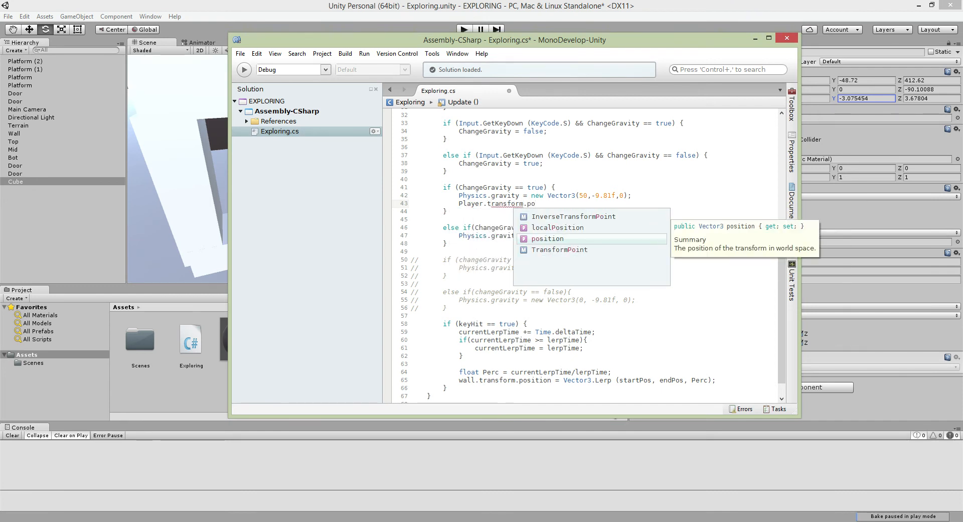
text(localScale =)
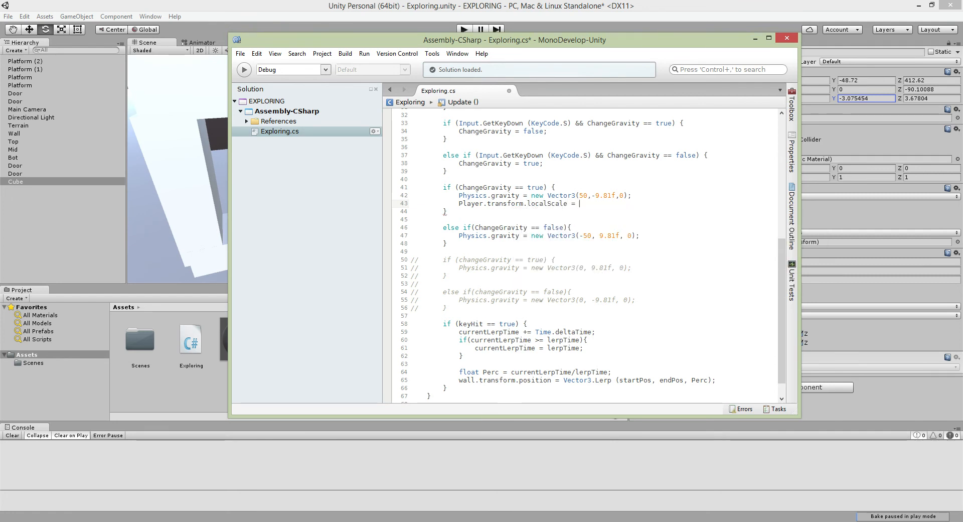
text(new Vector3())
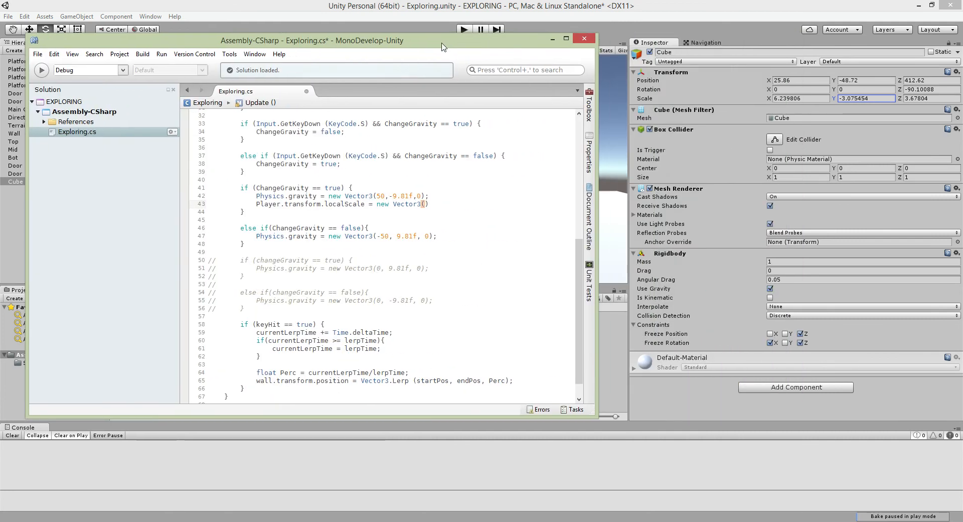
text(63)
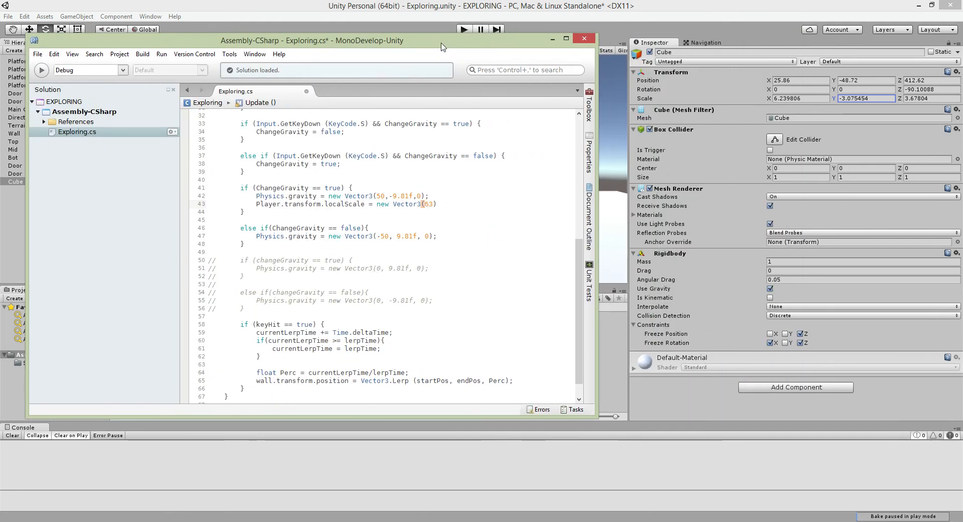
text(6.2f)
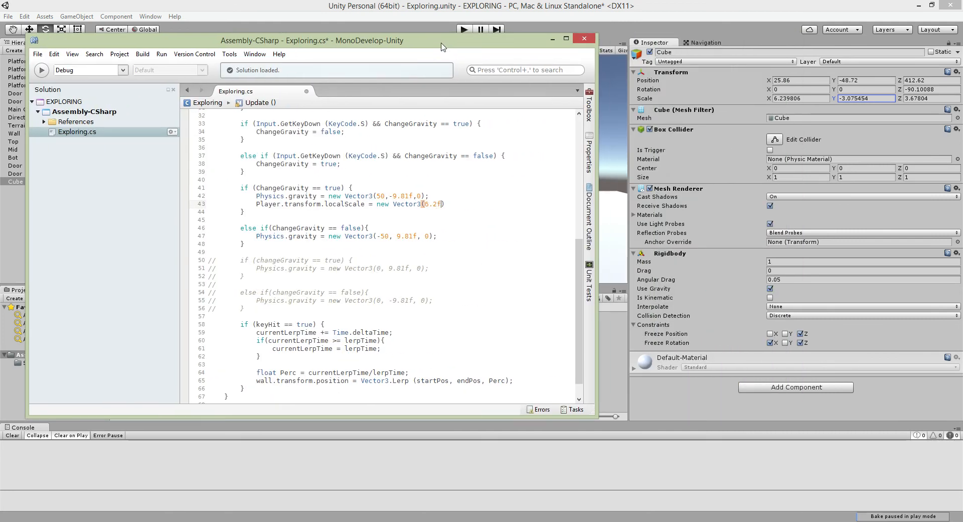
text(, -3.0)
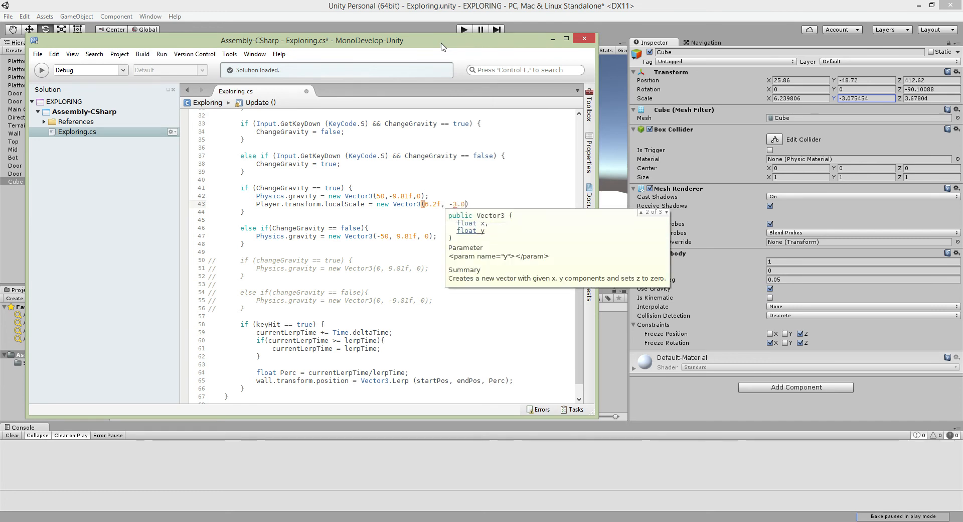
text(7f)
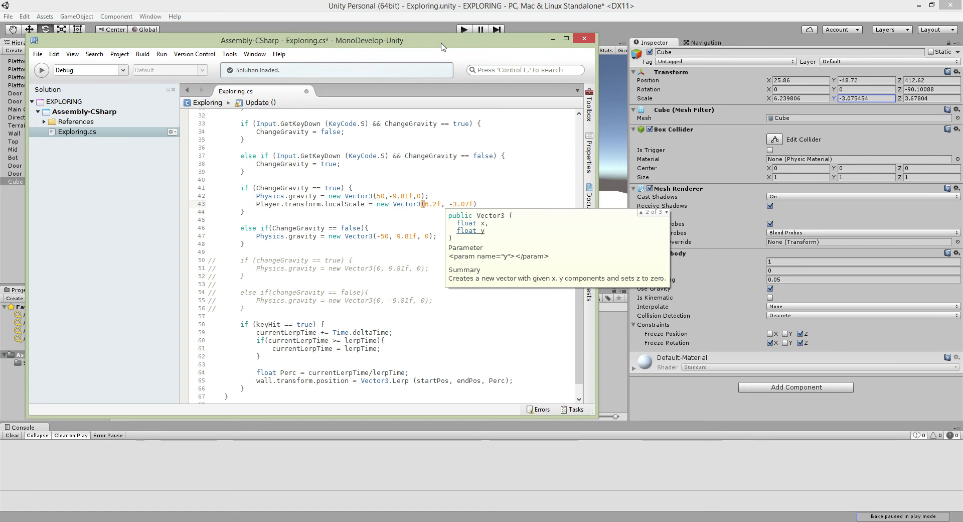
text(,)
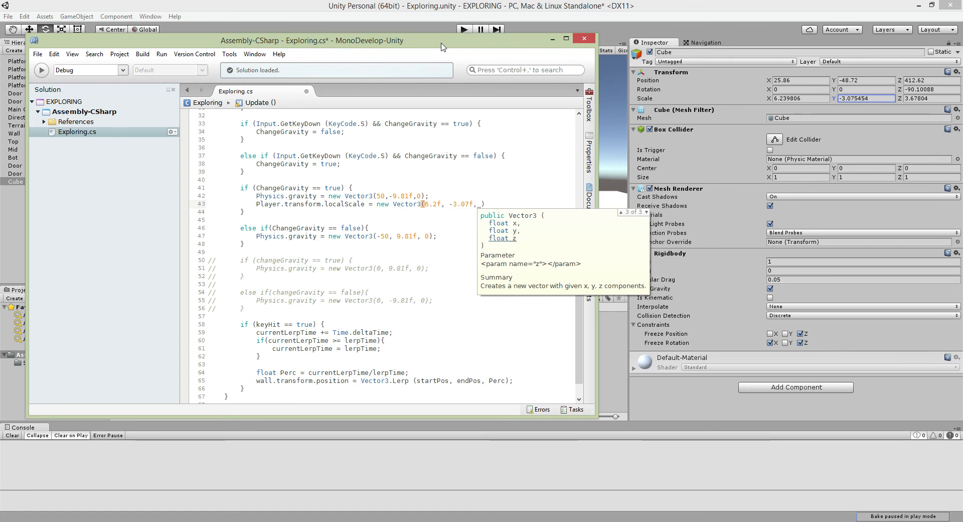
text(3.6f)
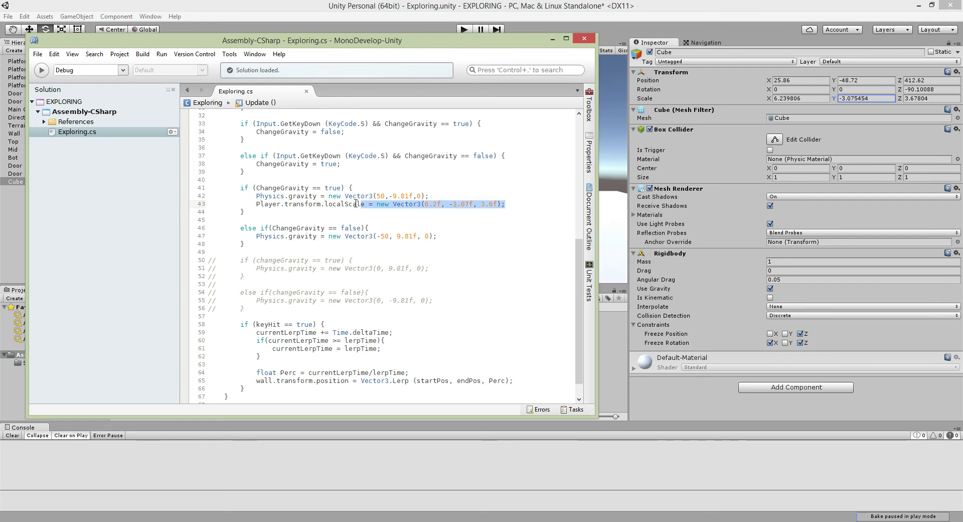
click(436, 236)
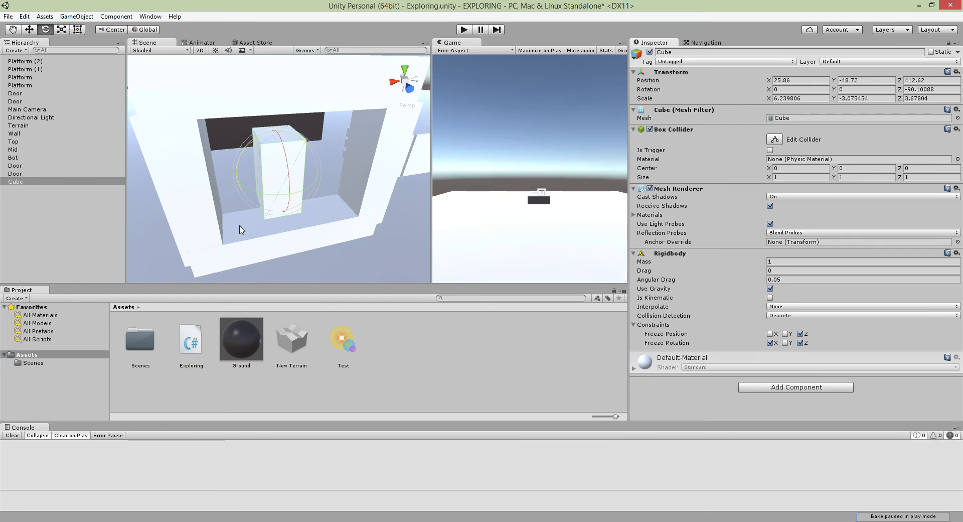
mouse_move(34, 126)
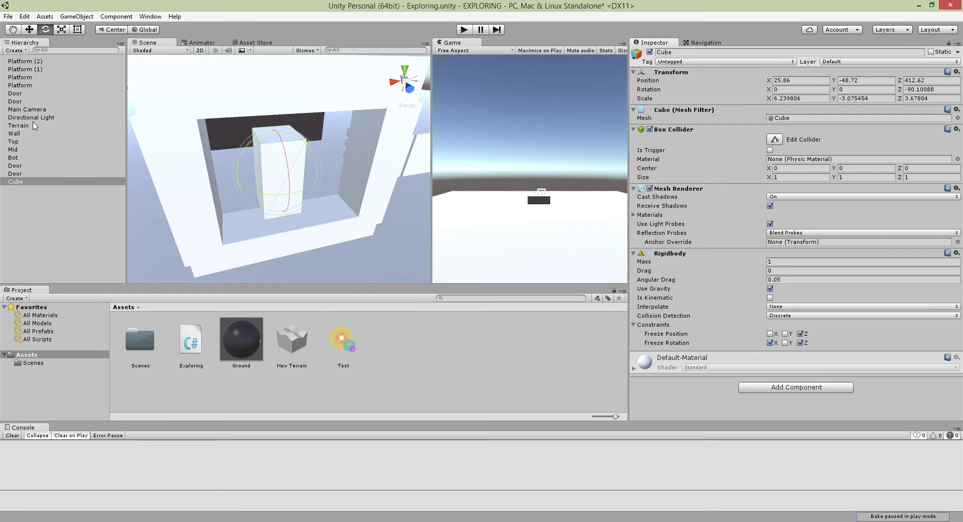
click(19, 126)
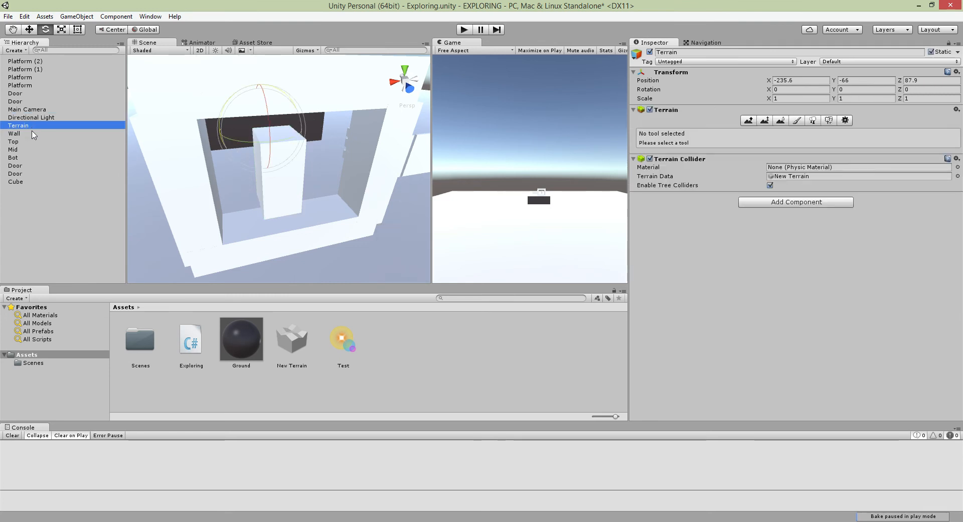
click(28, 109)
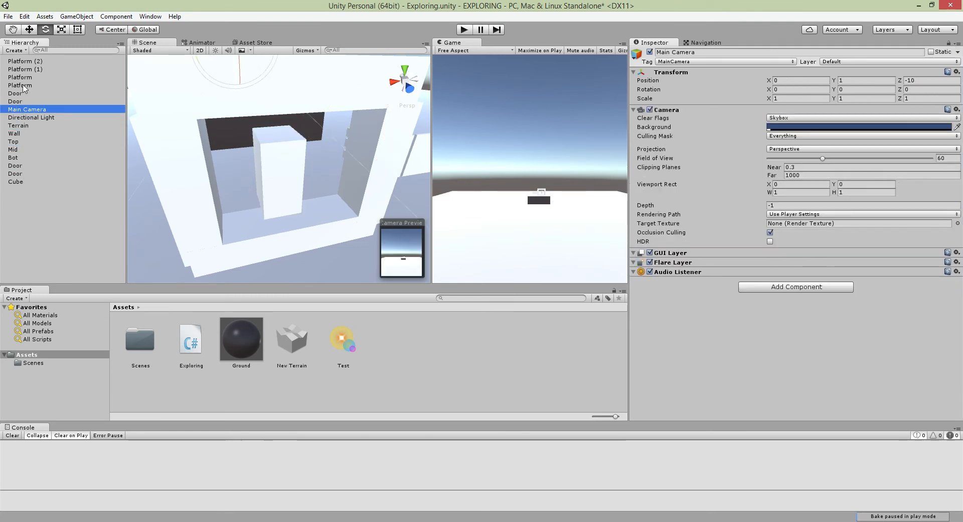
click(15, 181)
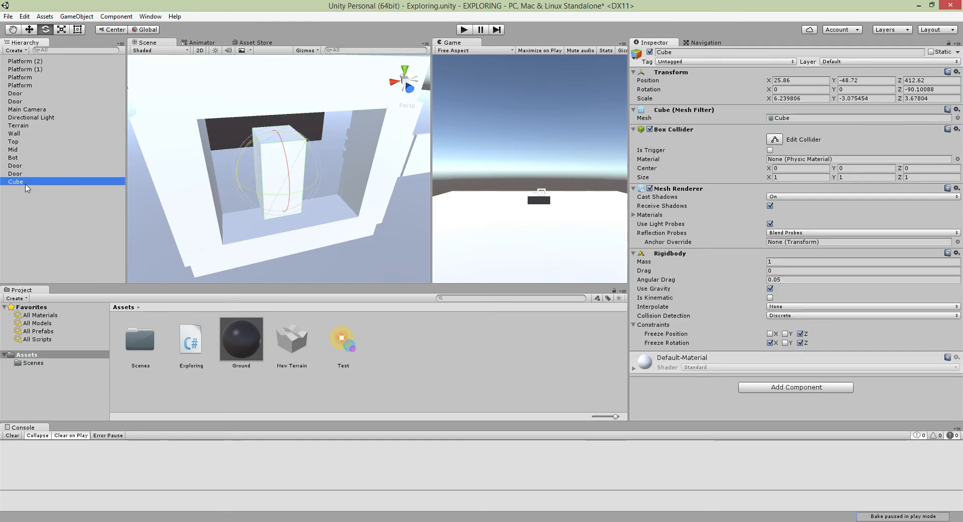
click(14, 173)
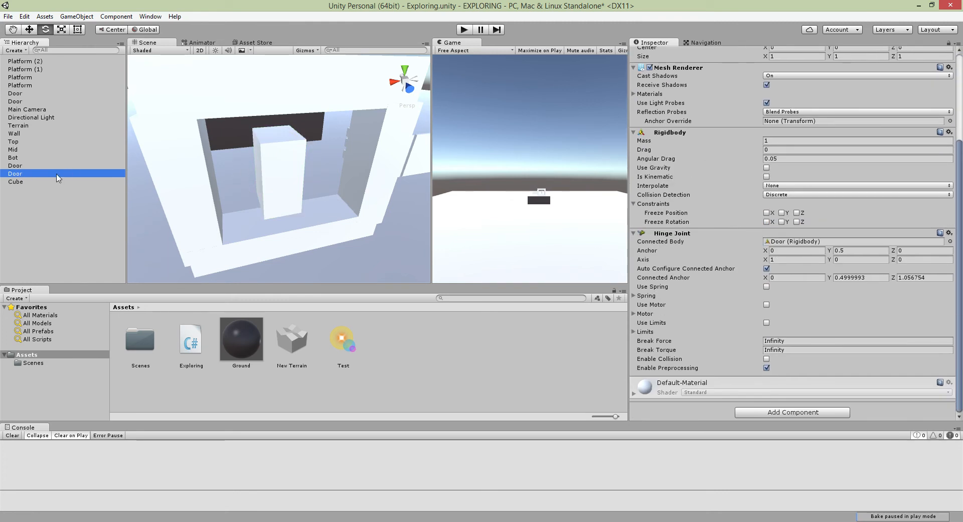
click(14, 166)
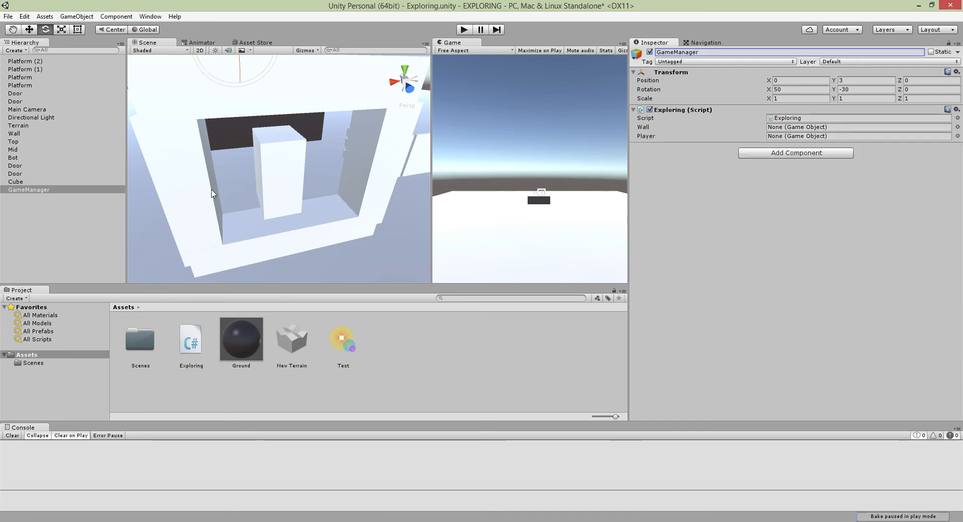
mouse_move(20, 142)
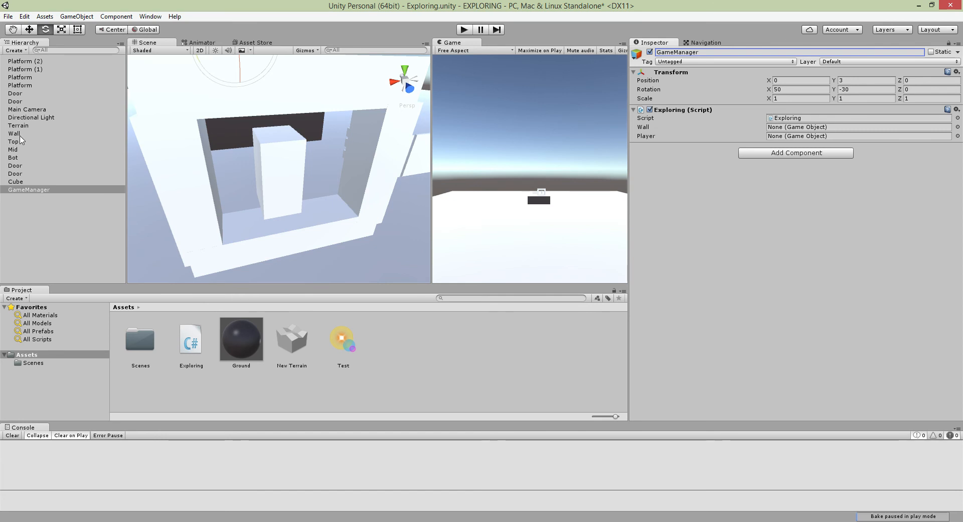
Step: Inspect the Exploring script references on the Wall, GameManager and Top objects
click(14, 134)
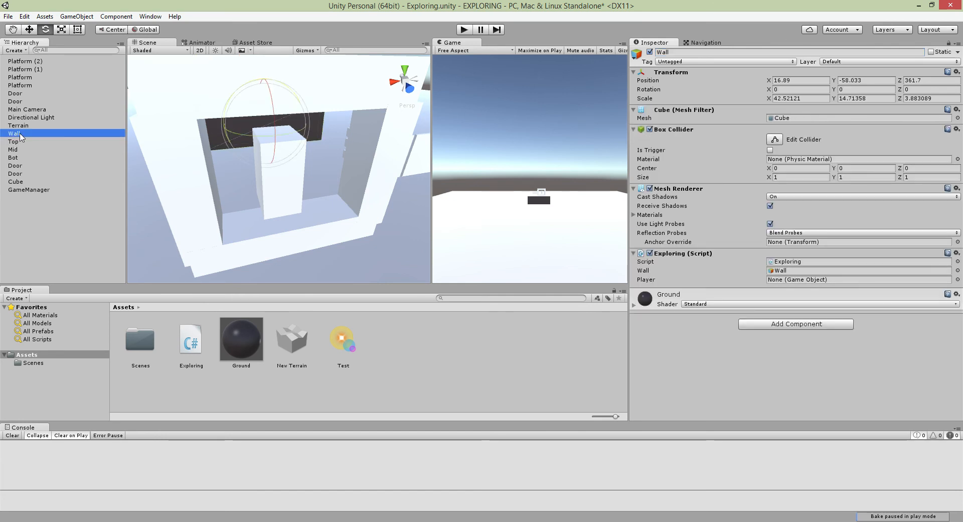
click(29, 189)
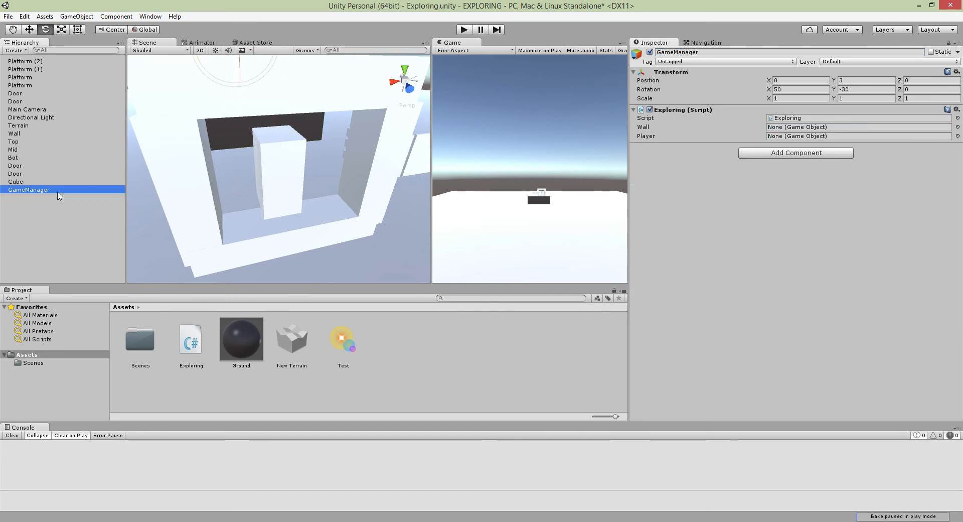
click(13, 141)
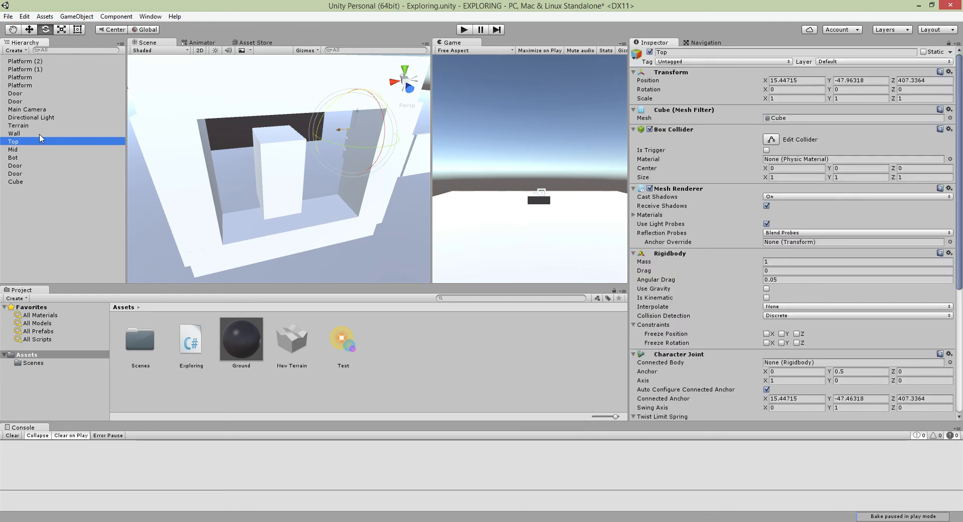
click(13, 133)
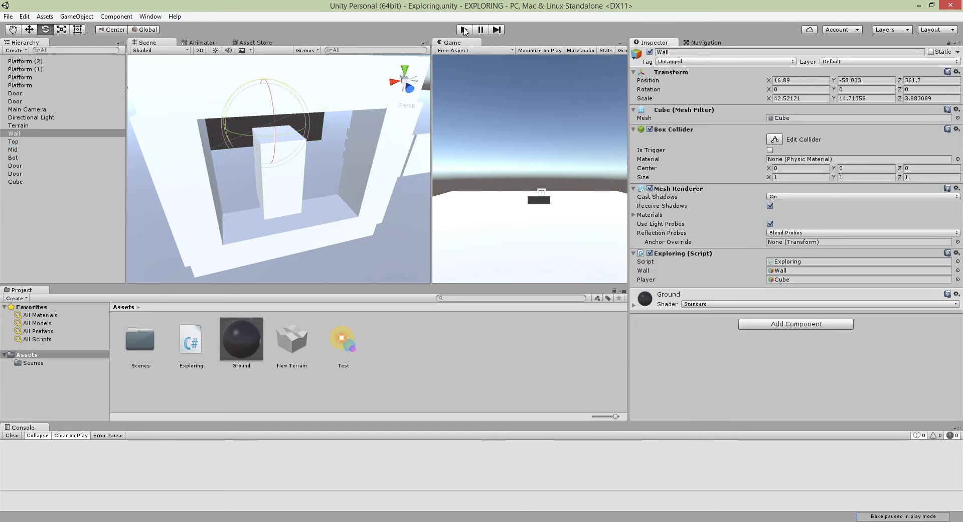
Step: Rename the player Cube to GravityTest and confirm it fills Wall's Player slot
click(15, 181)
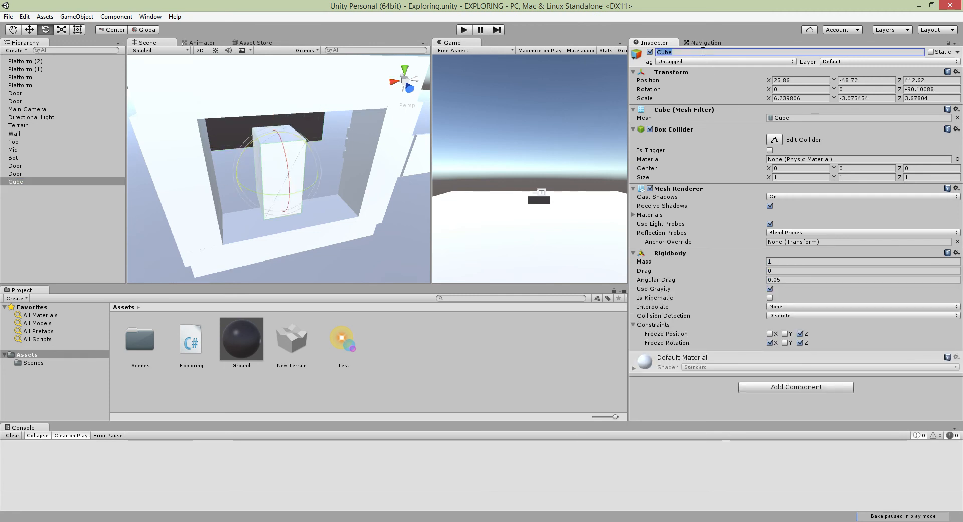
text(G)
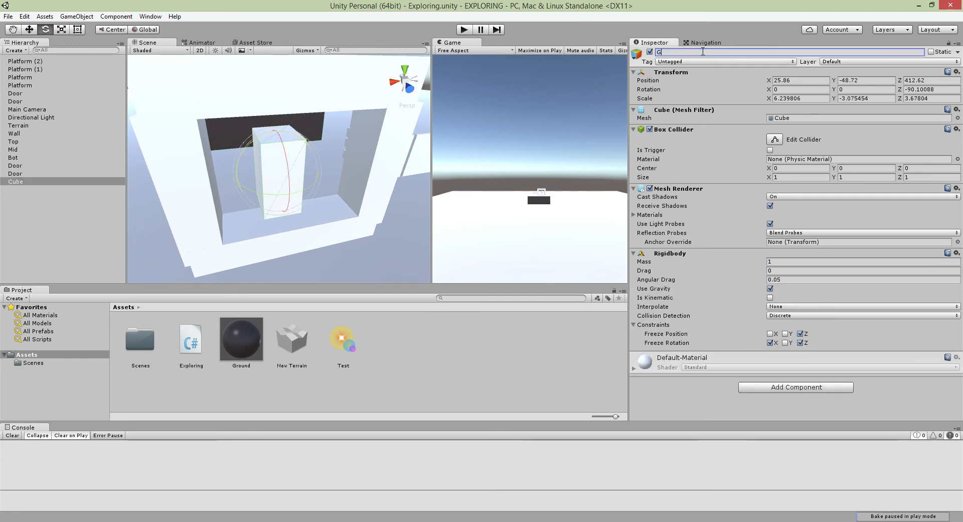
text(ravityTest)
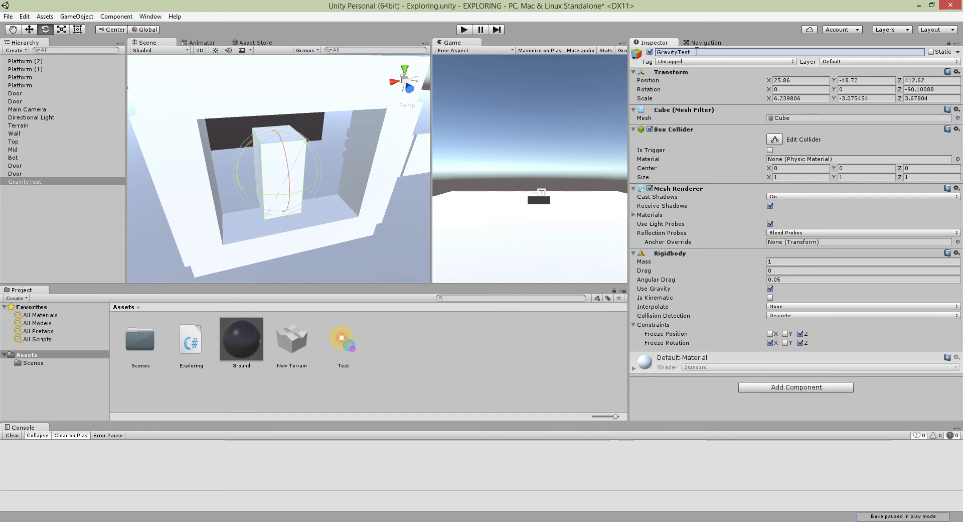
mouse_move(25, 150)
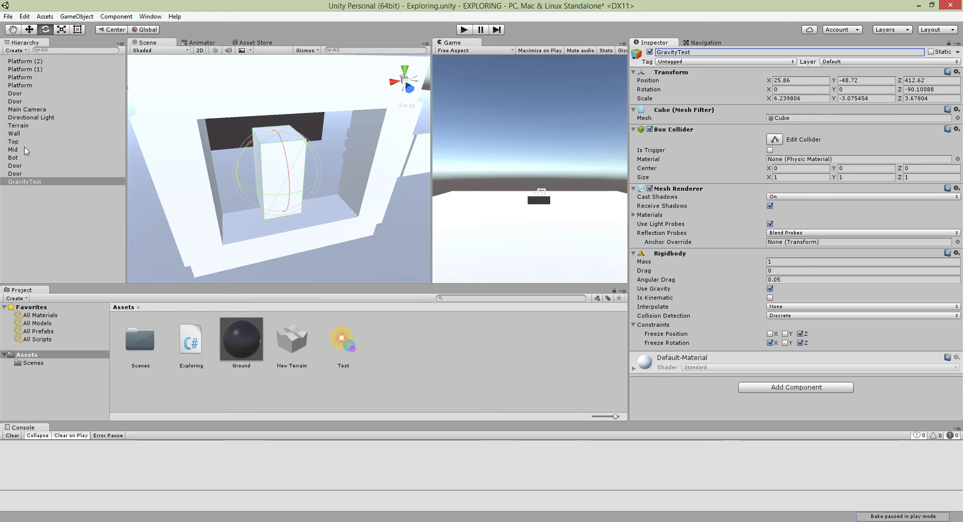
click(13, 133)
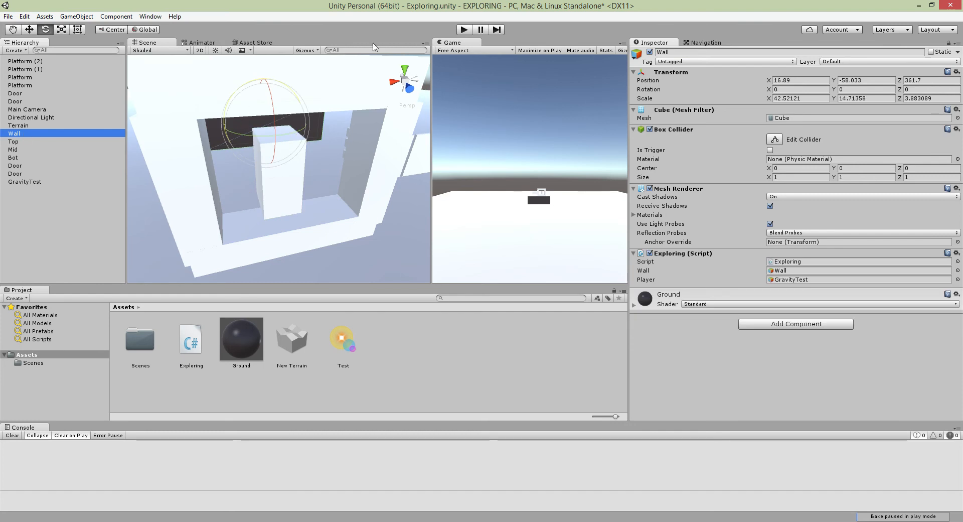
click(463, 29)
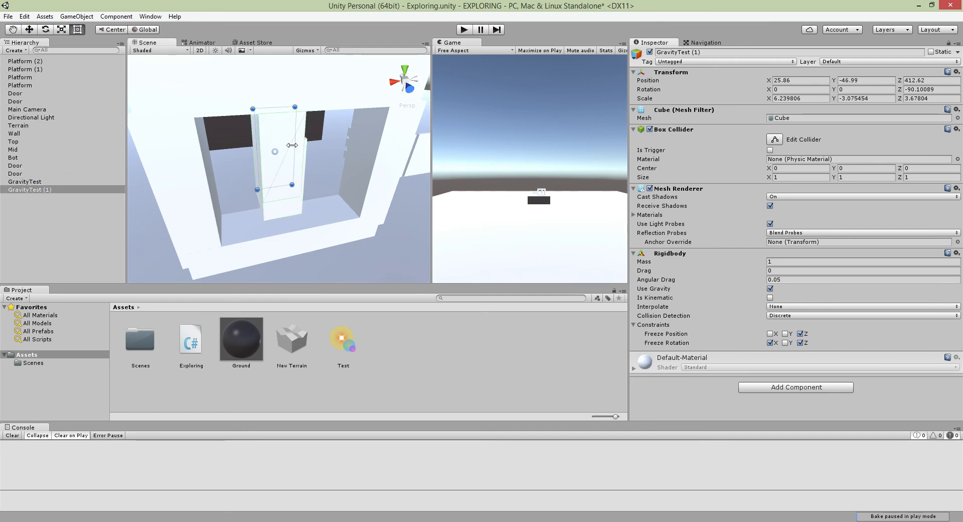
Step: Shrink the duplicated cube into a head-sized block named Head under GravityTest
drag(294, 144, 264, 145)
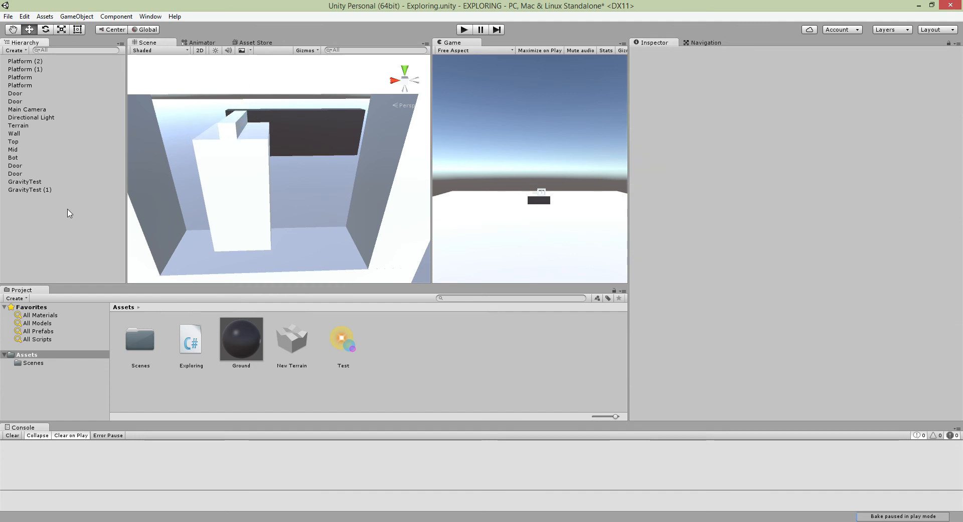
click(29, 190)
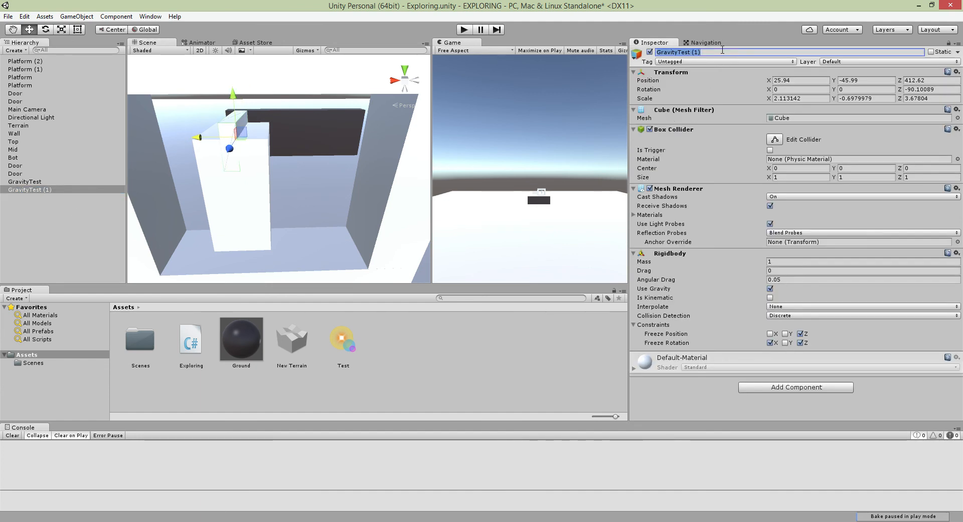
text(Headd)
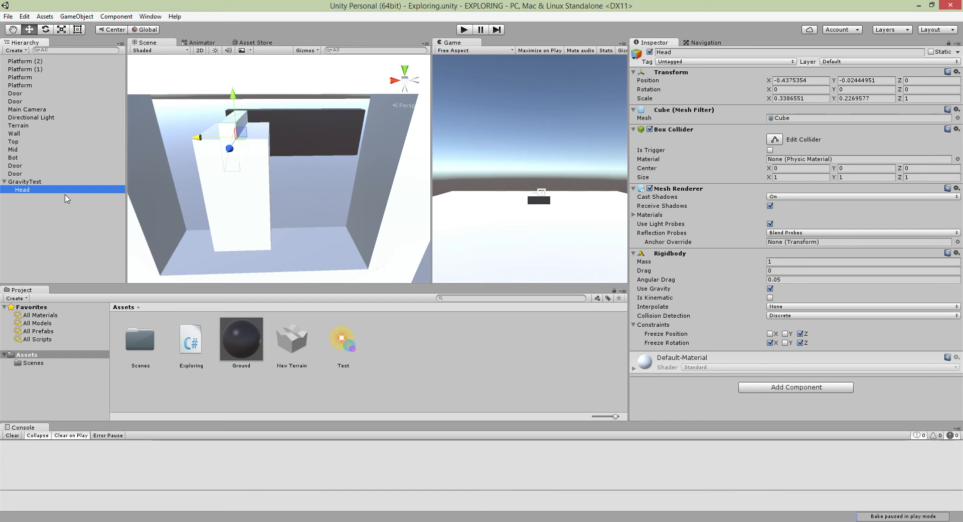
mouse_move(66, 188)
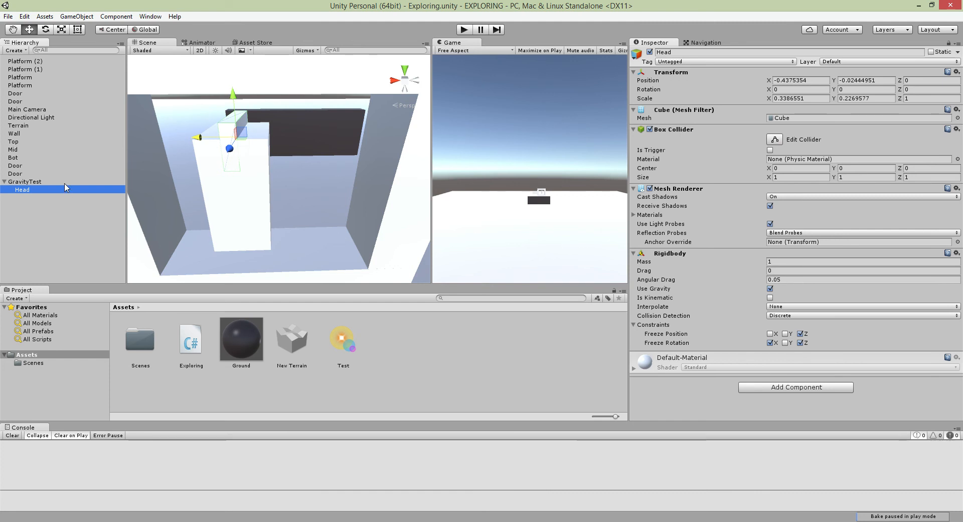
click(769, 289)
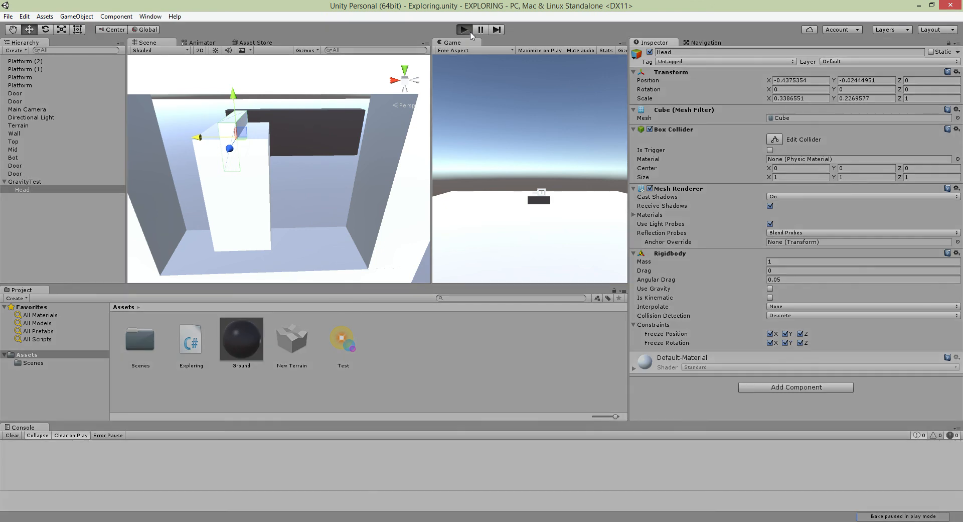
Step: Enter Play mode and select the GravityTest player with its new head
click(463, 29)
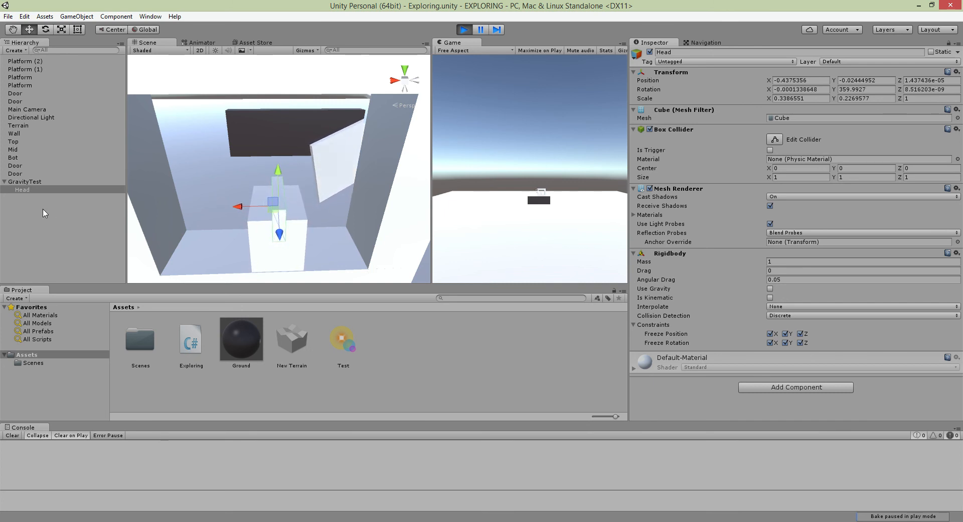
click(26, 181)
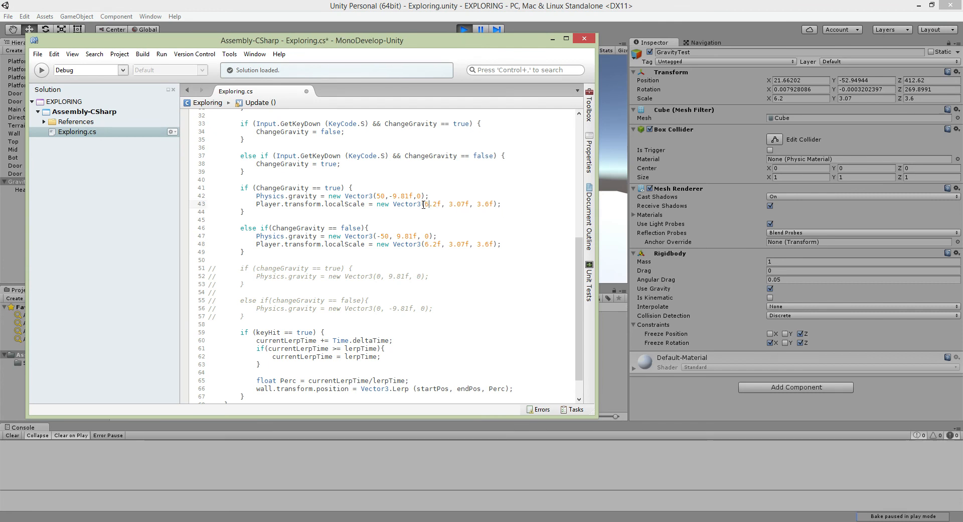
Step: Change line 43's localScale x to -6.2f and return to Unity
text(-)
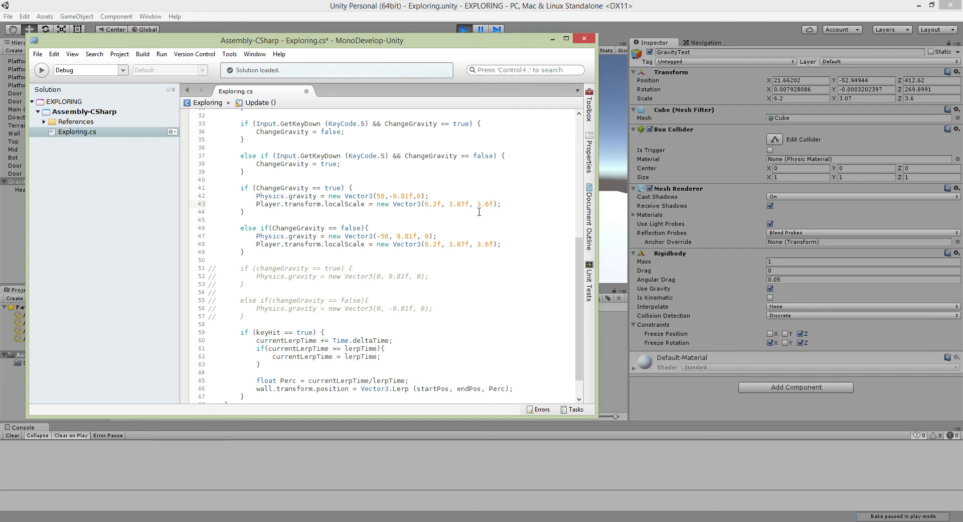
click(462, 29)
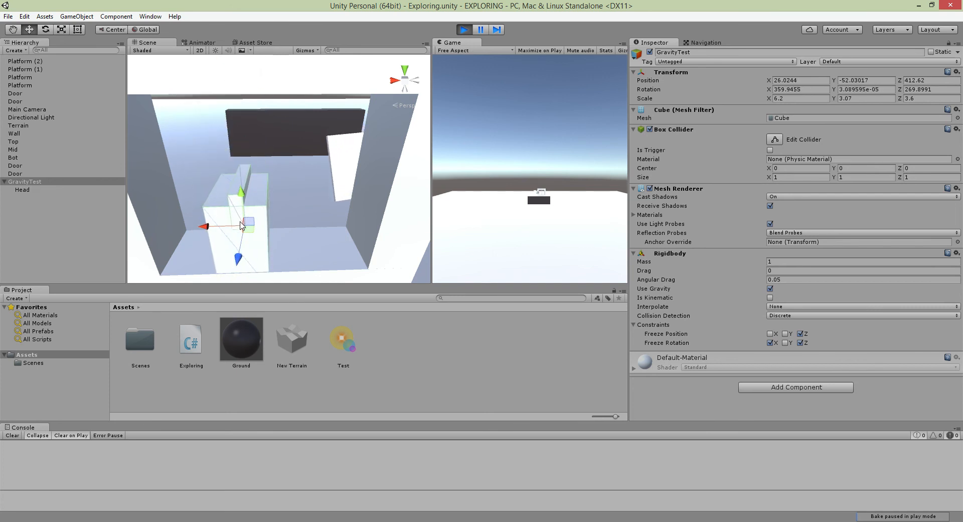
click(22, 189)
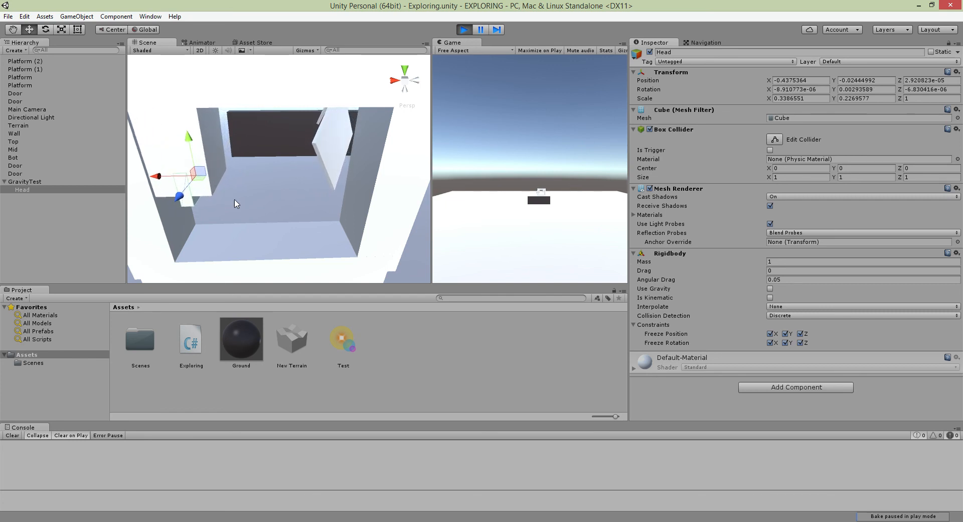
click(19, 125)
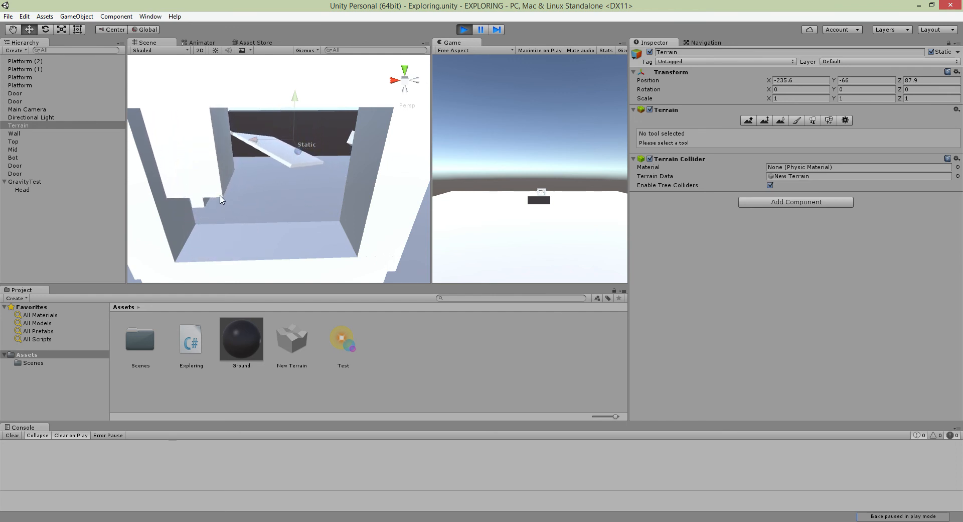
click(25, 181)
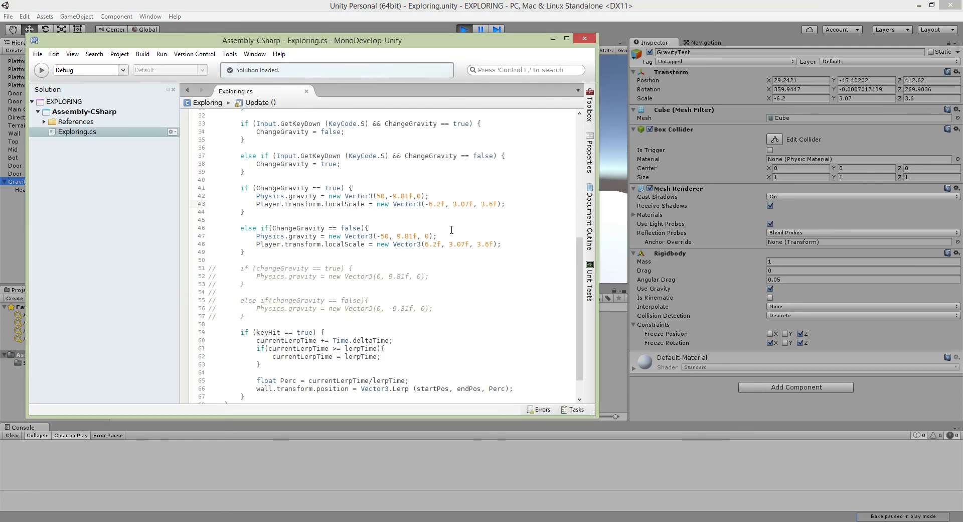
Step: Highlight the commented-out gravity block on lines 48–57 of Exploring.cs
drag(259, 244, 259, 316)
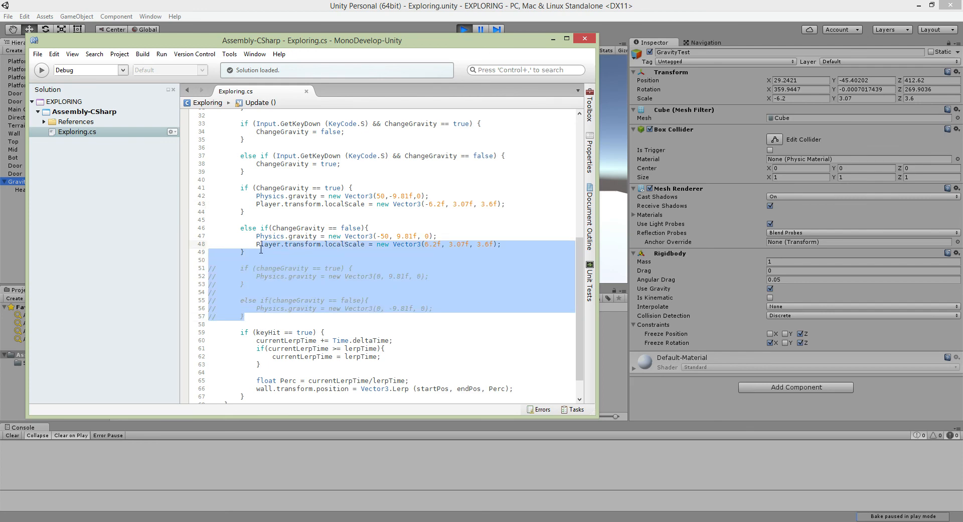